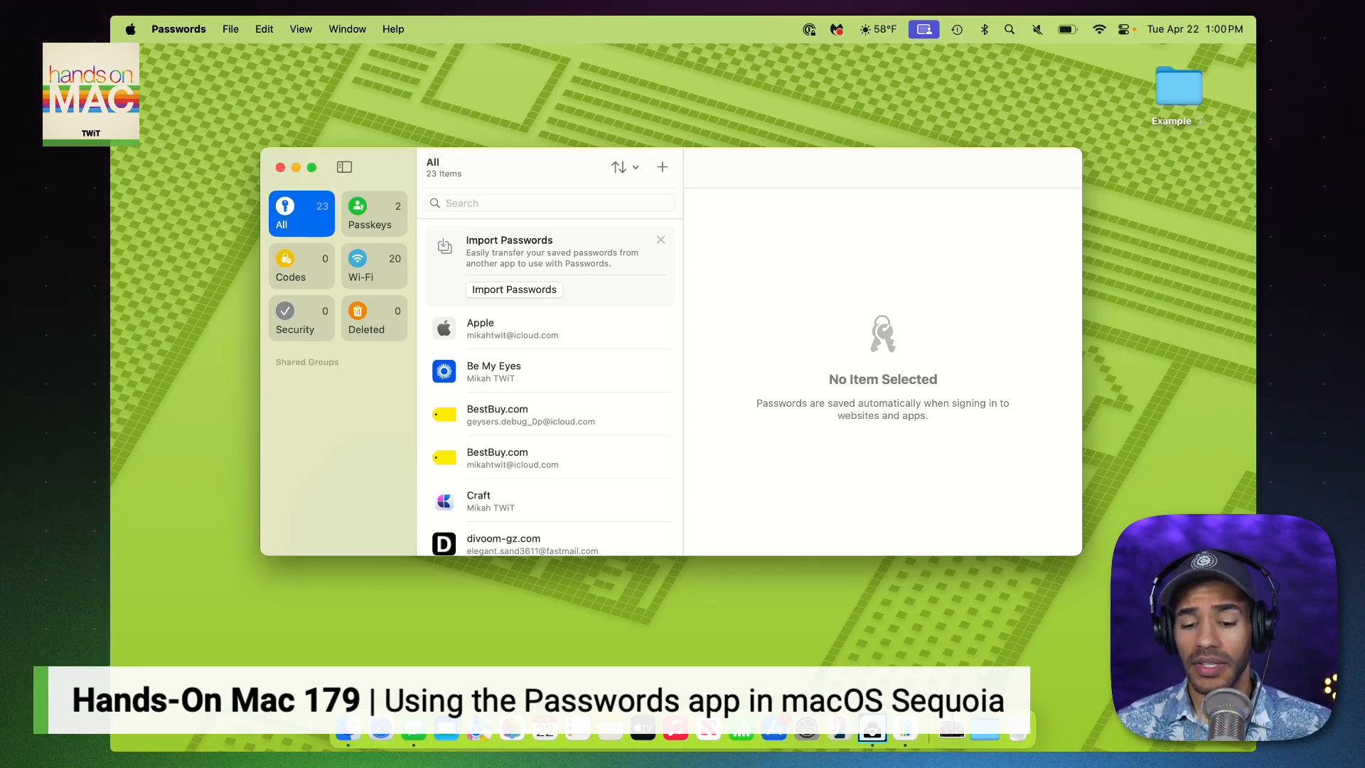
# Step: Tour the Passkeys, Codes, Wi-Fi and Security categories, ending on Security with no recommendations
pyautogui.click(372, 214)
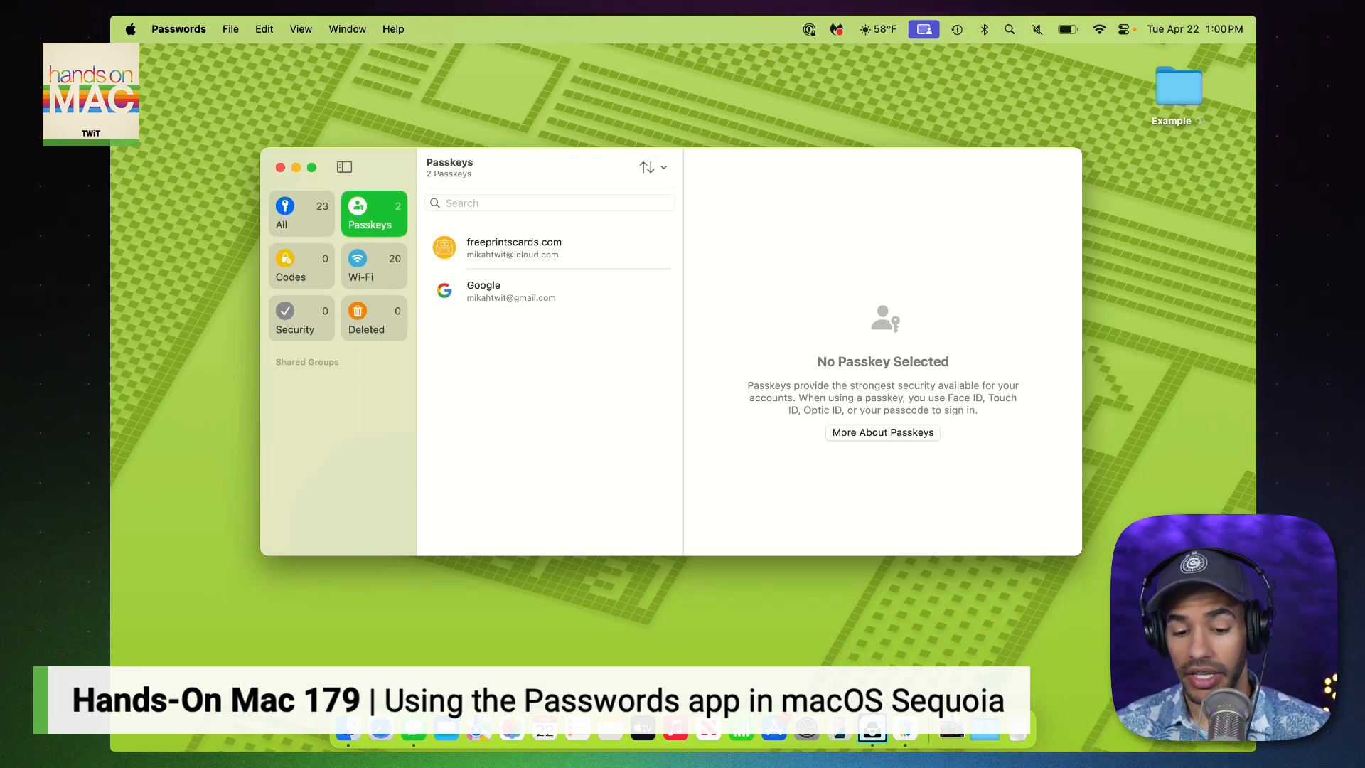
pyautogui.click(301, 266)
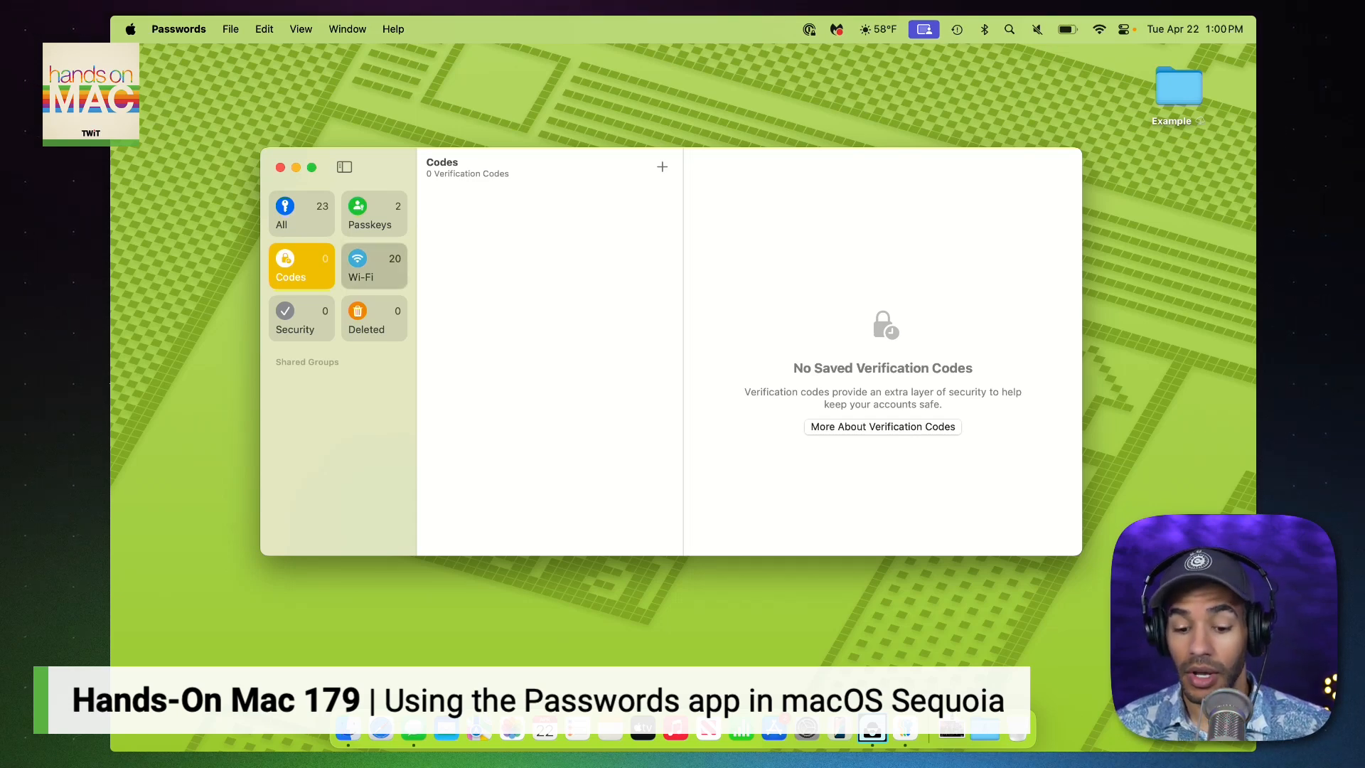
pyautogui.click(360, 265)
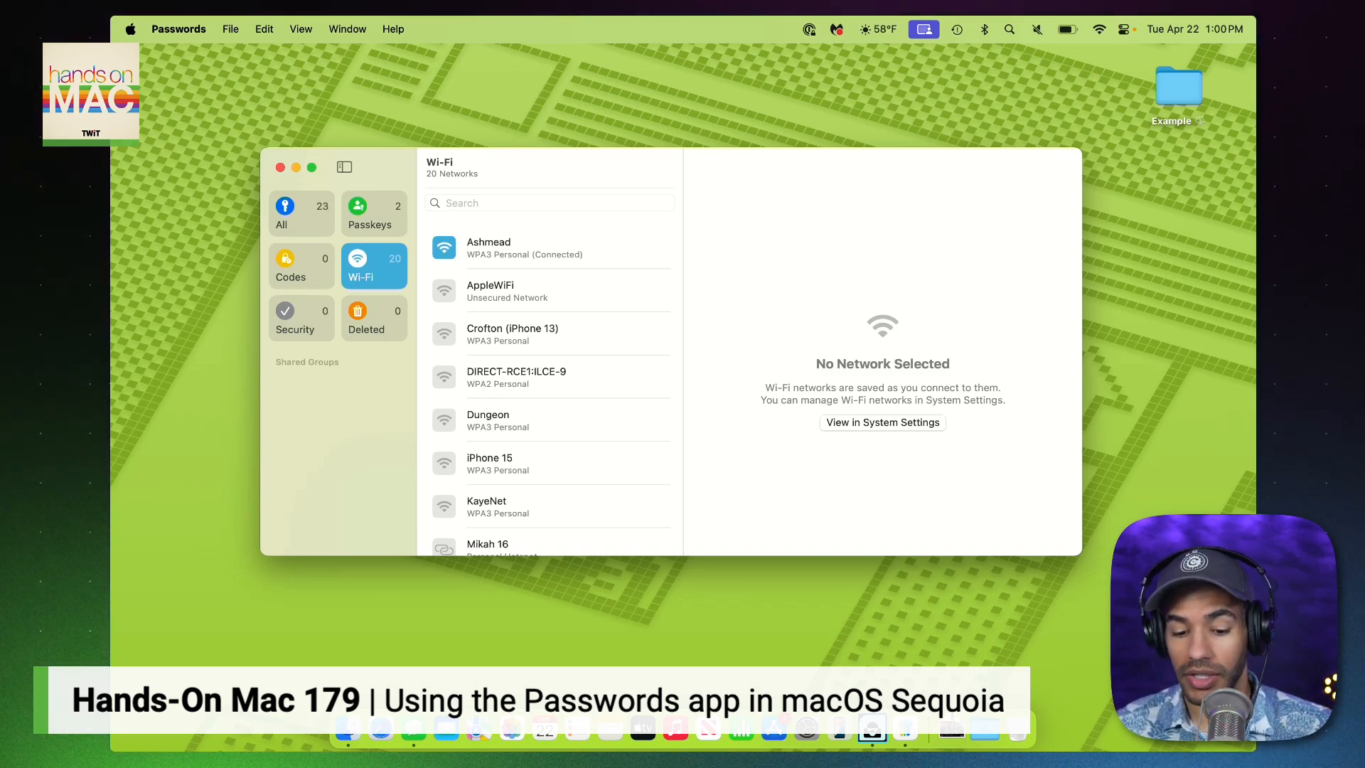
pyautogui.click(294, 319)
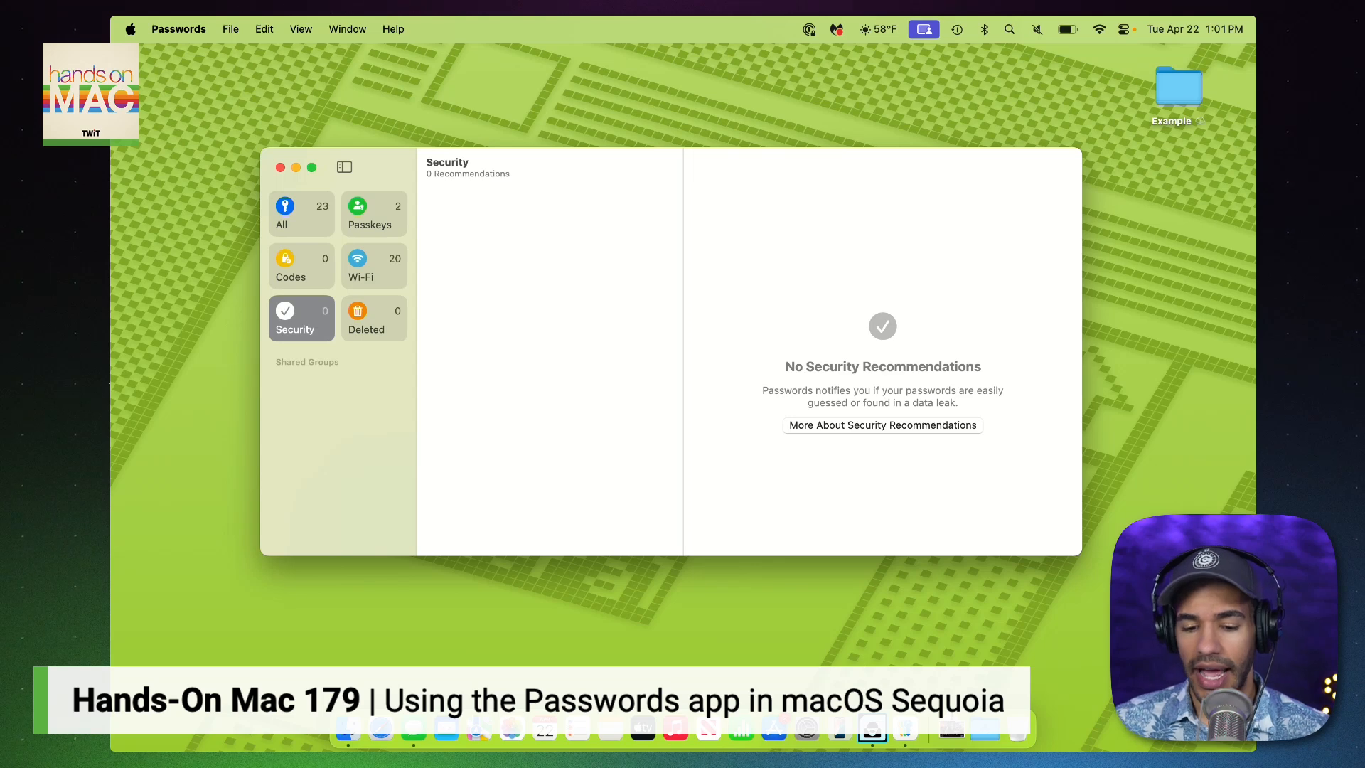
# Step: View the freeprintscards.com passkey details and enter then cancel editing without changes
pyautogui.click(373, 213)
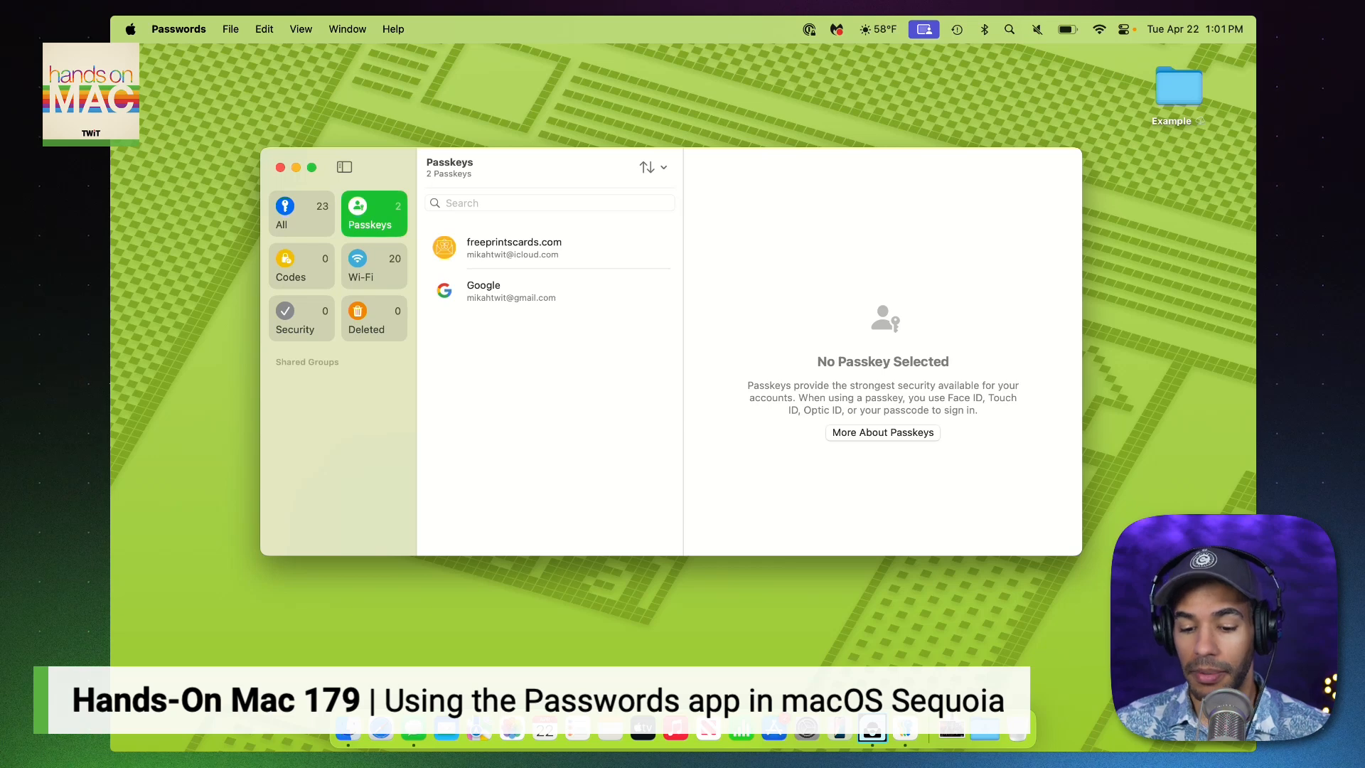
pyautogui.click(514, 247)
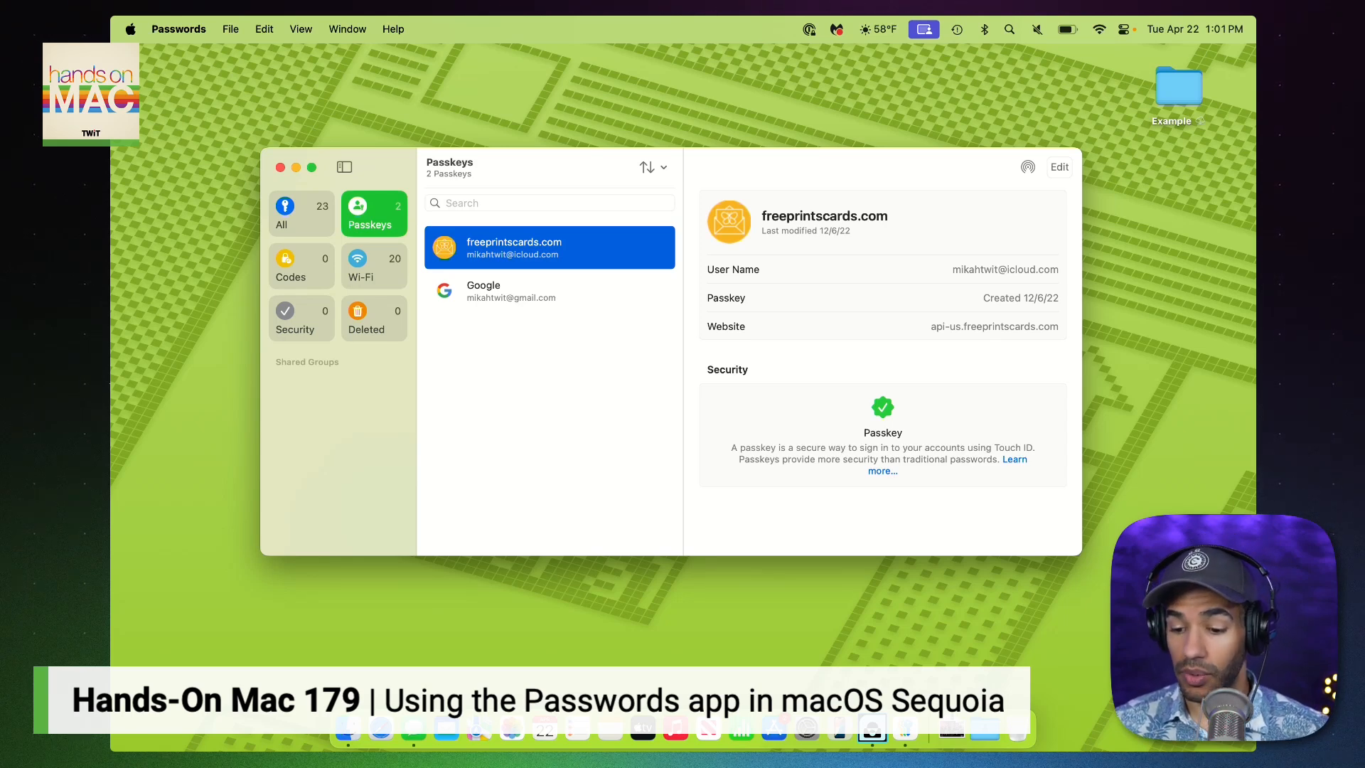
pyautogui.click(1058, 167)
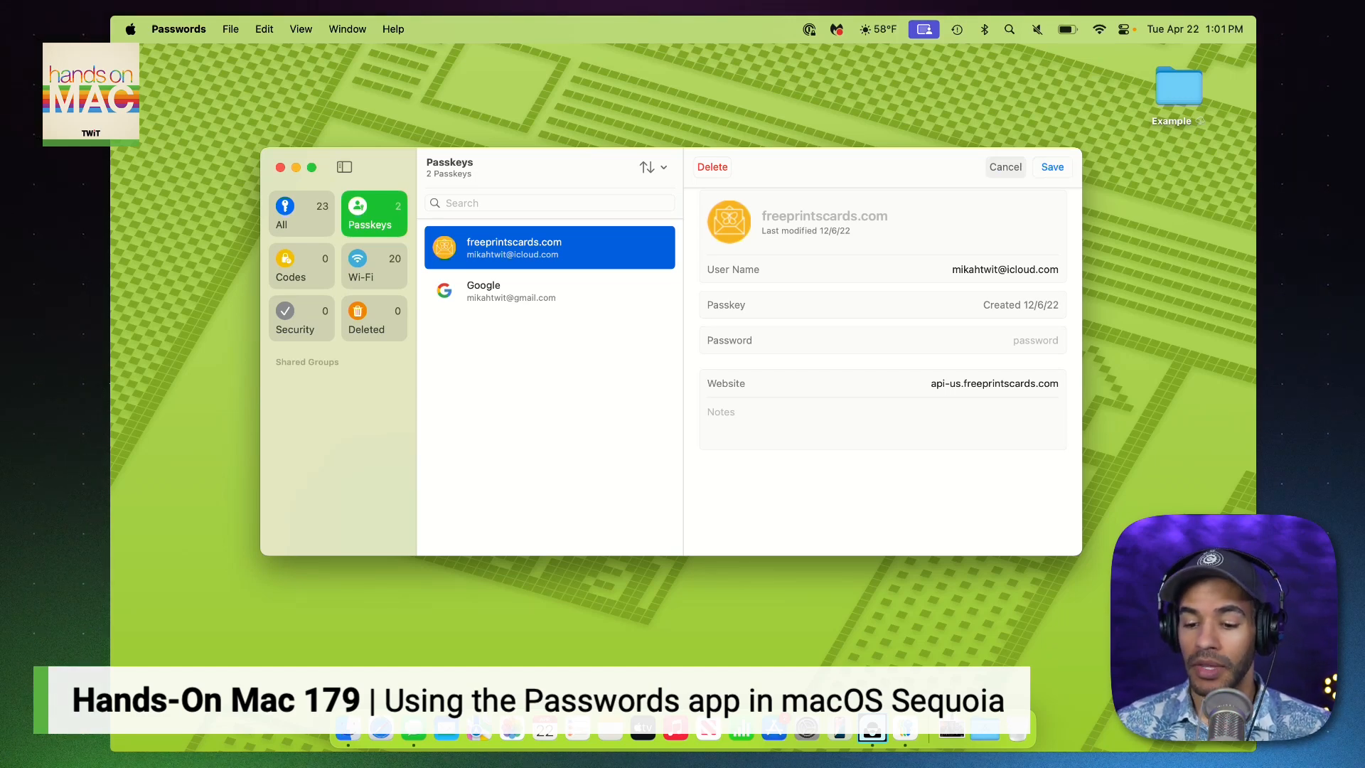
pyautogui.click(1005, 167)
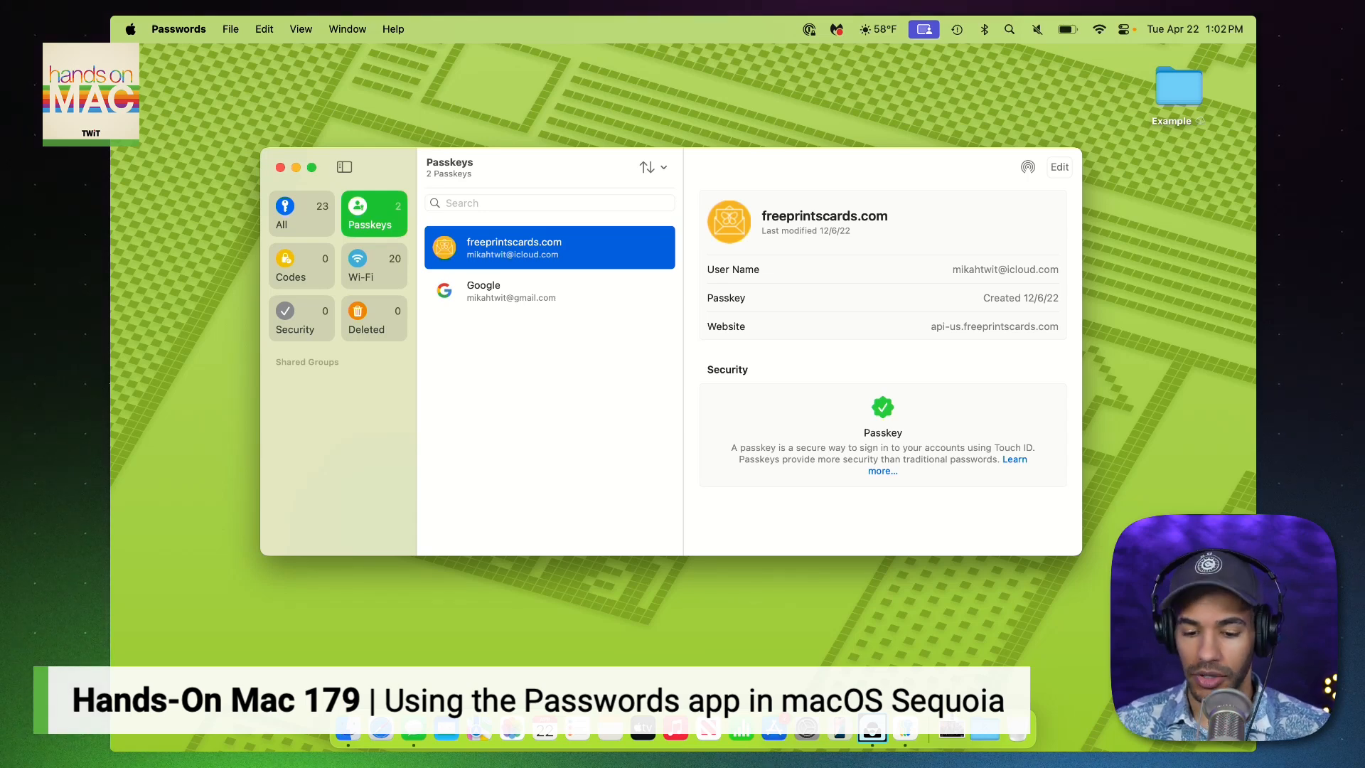
# Step: Return to the sidebar and show the empty Codes category
pyautogui.click(648, 166)
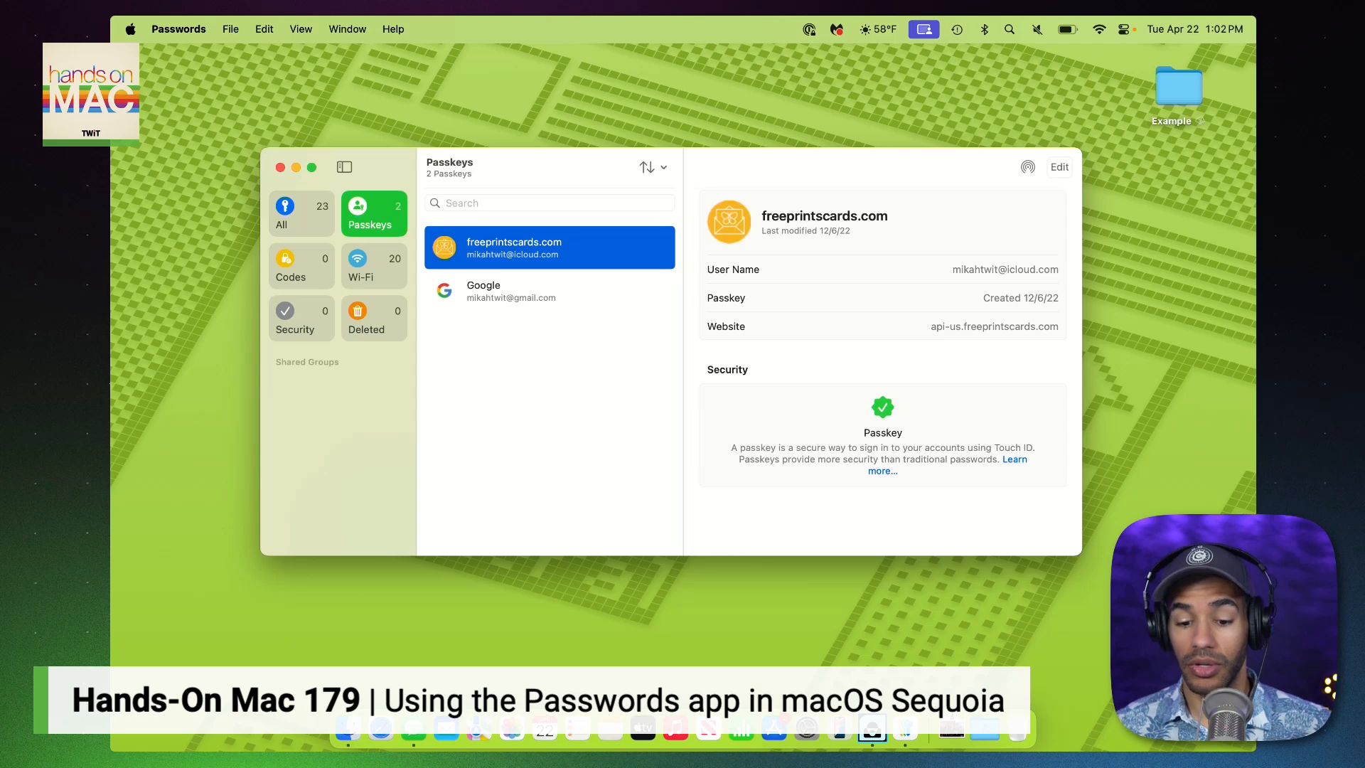
pyautogui.click(290, 266)
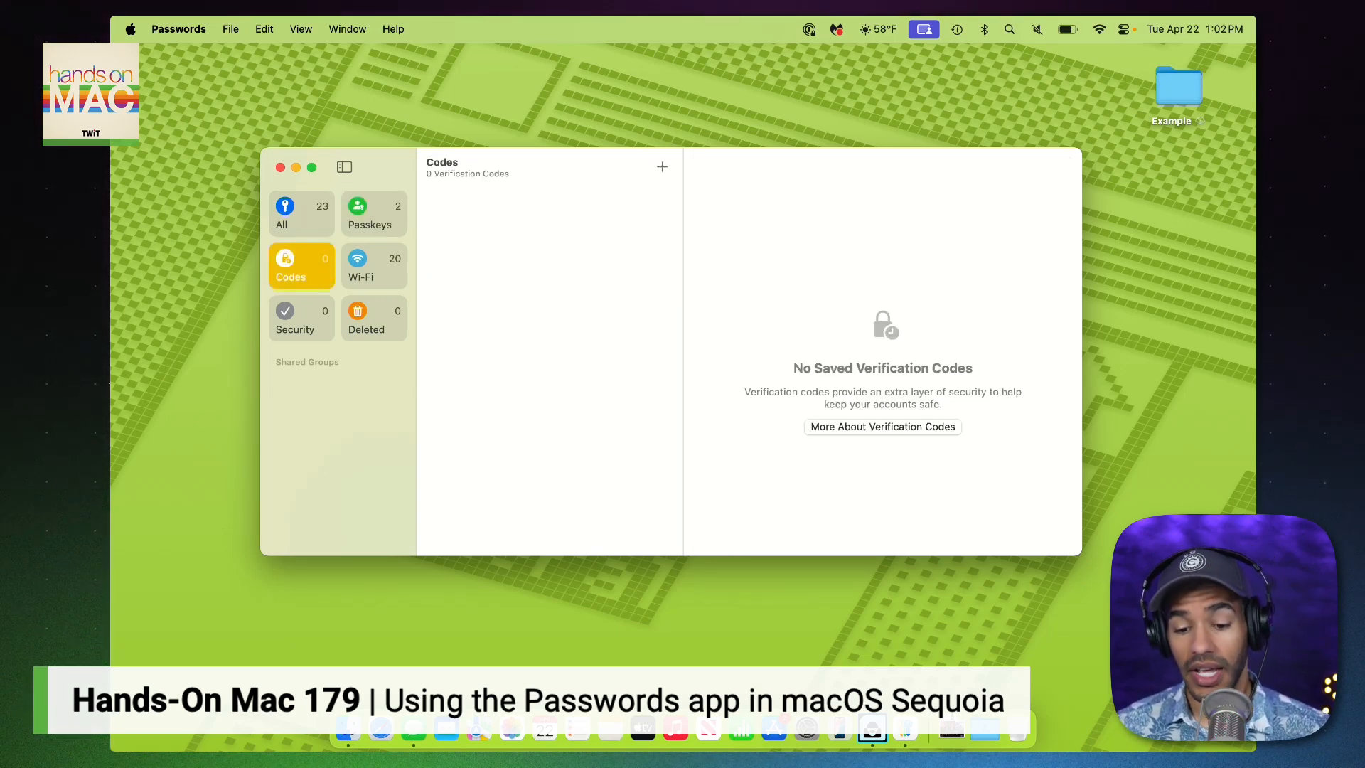
# Step: Start and cancel setting up a new verification code, then show the 20 saved Wi-Fi networks
pyautogui.click(661, 167)
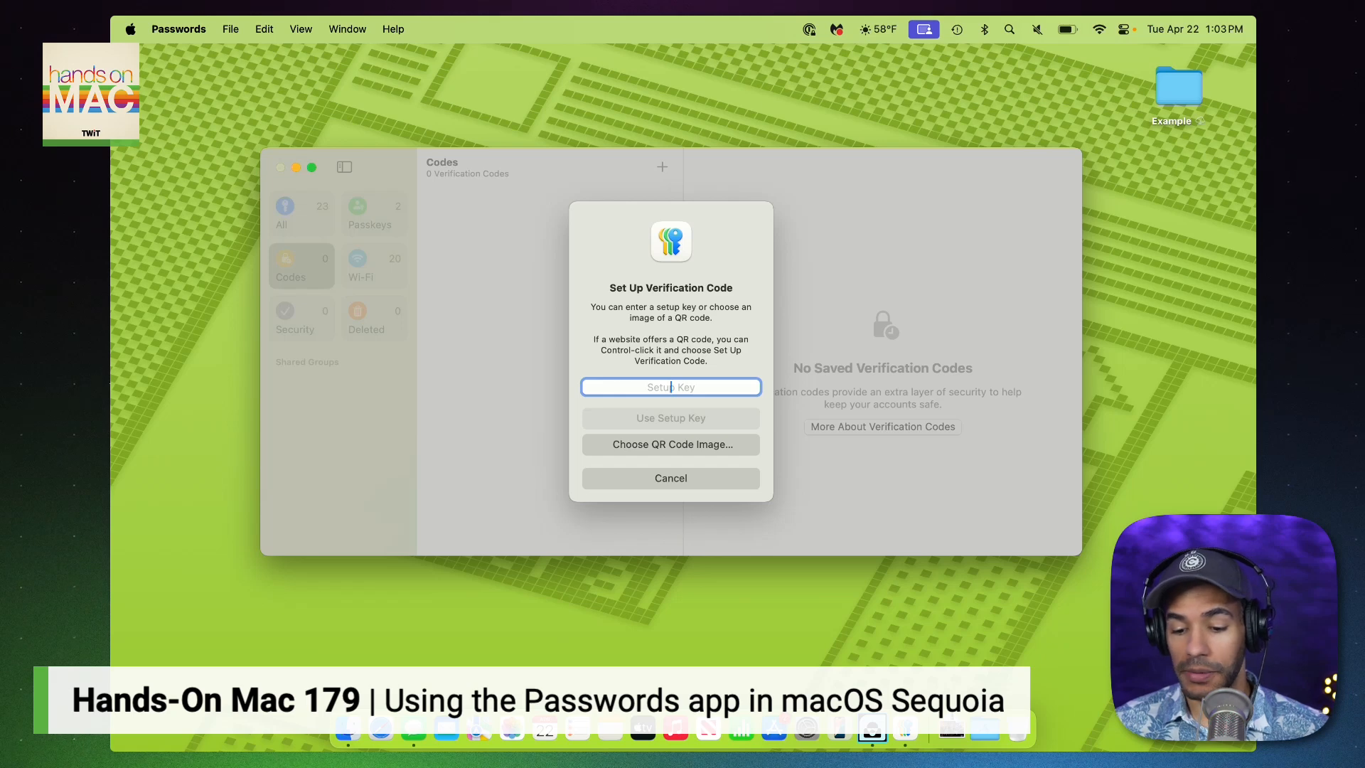
pyautogui.click(670, 477)
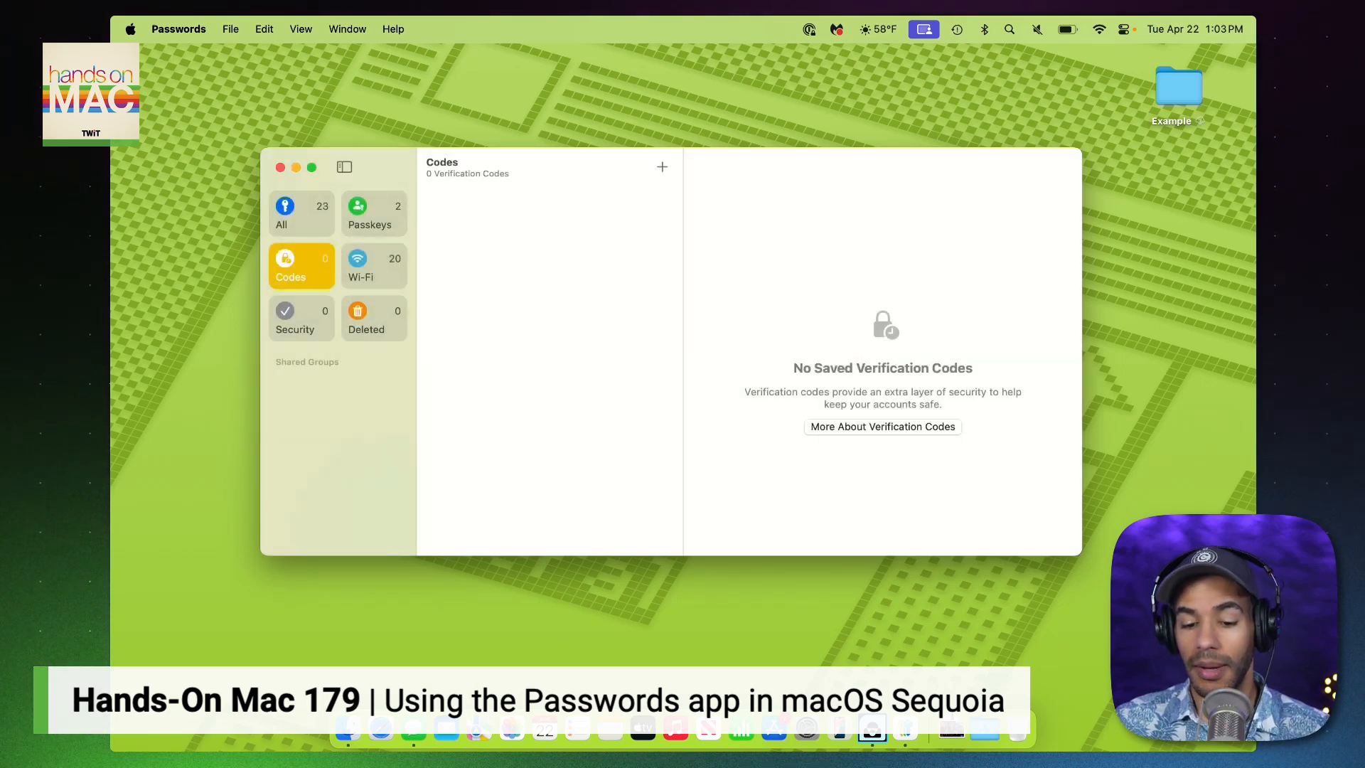
pyautogui.click(359, 266)
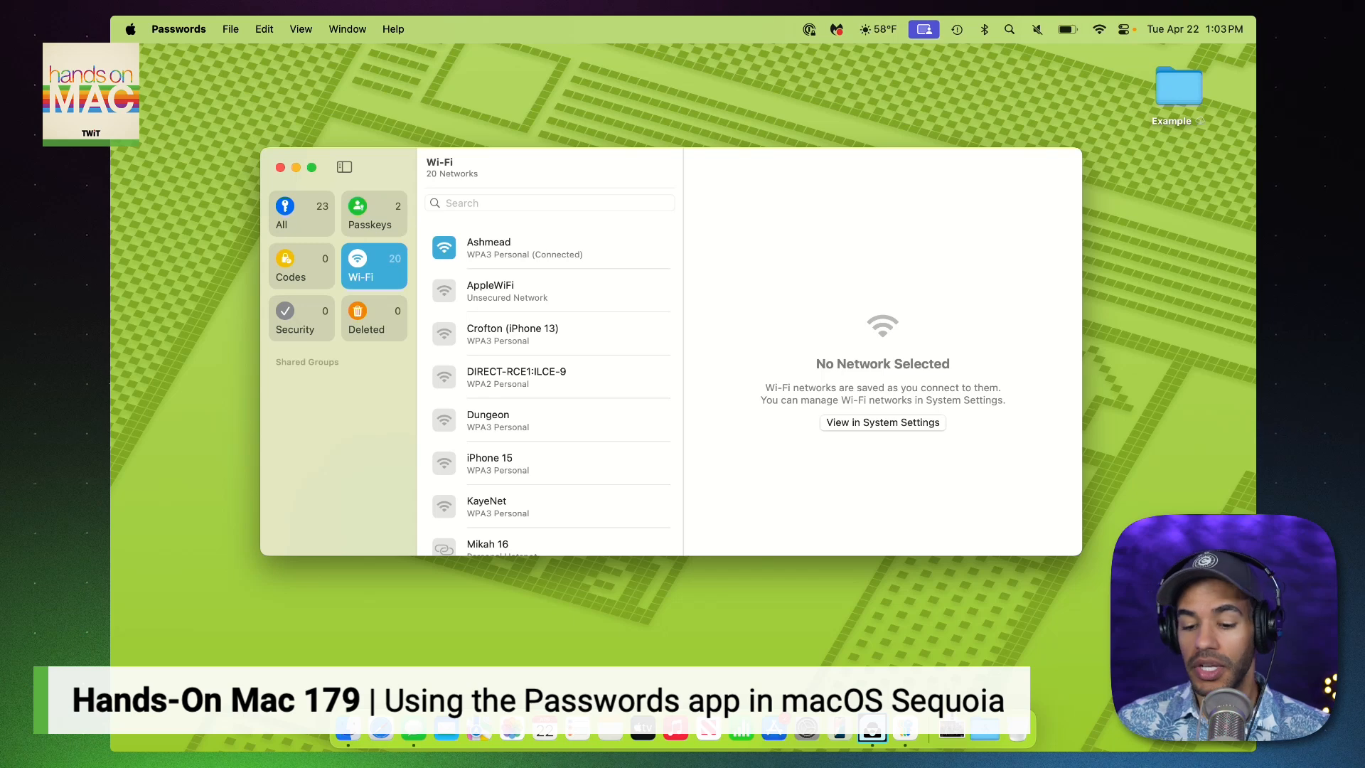
# Step: View the DIRECT-RCE1:ILCE-9 network details and follow the link to Apple's Passwords legal page
pyautogui.click(515, 376)
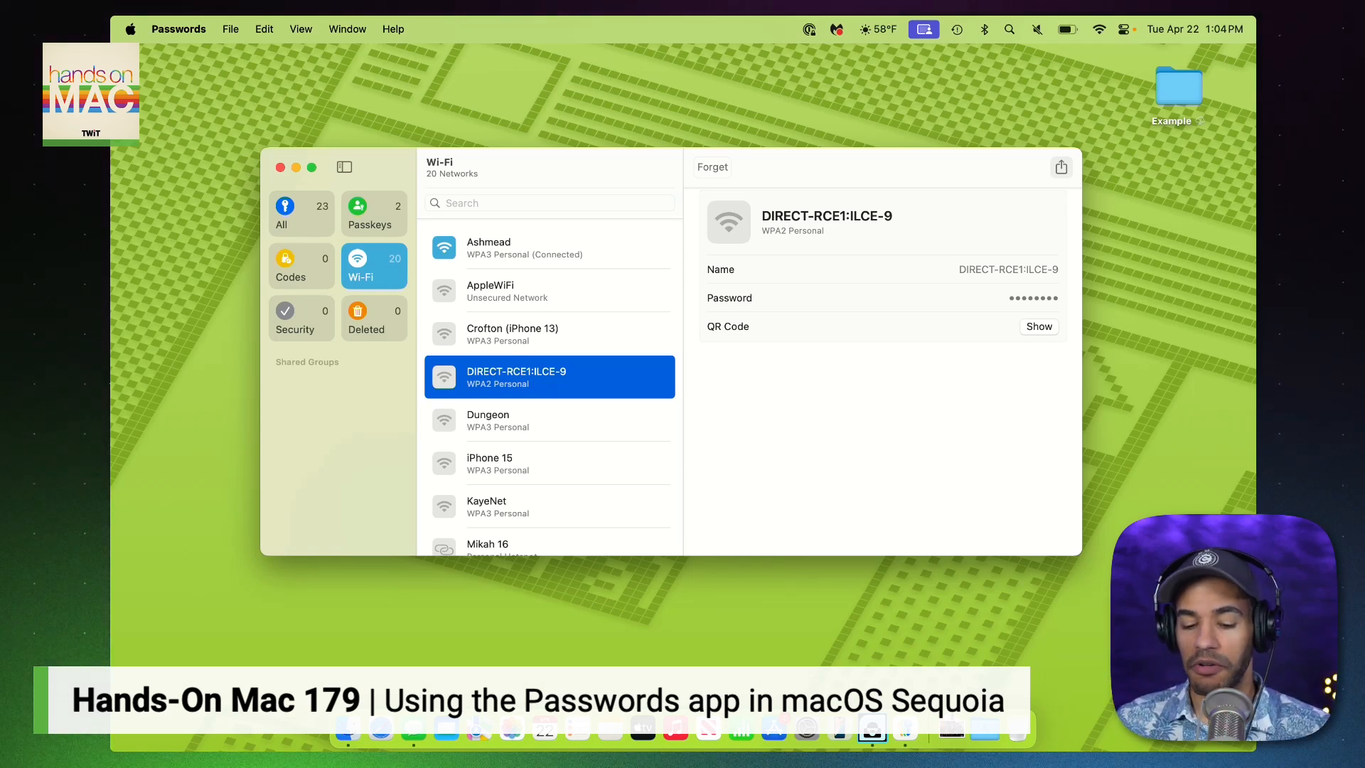
pyautogui.click(295, 317)
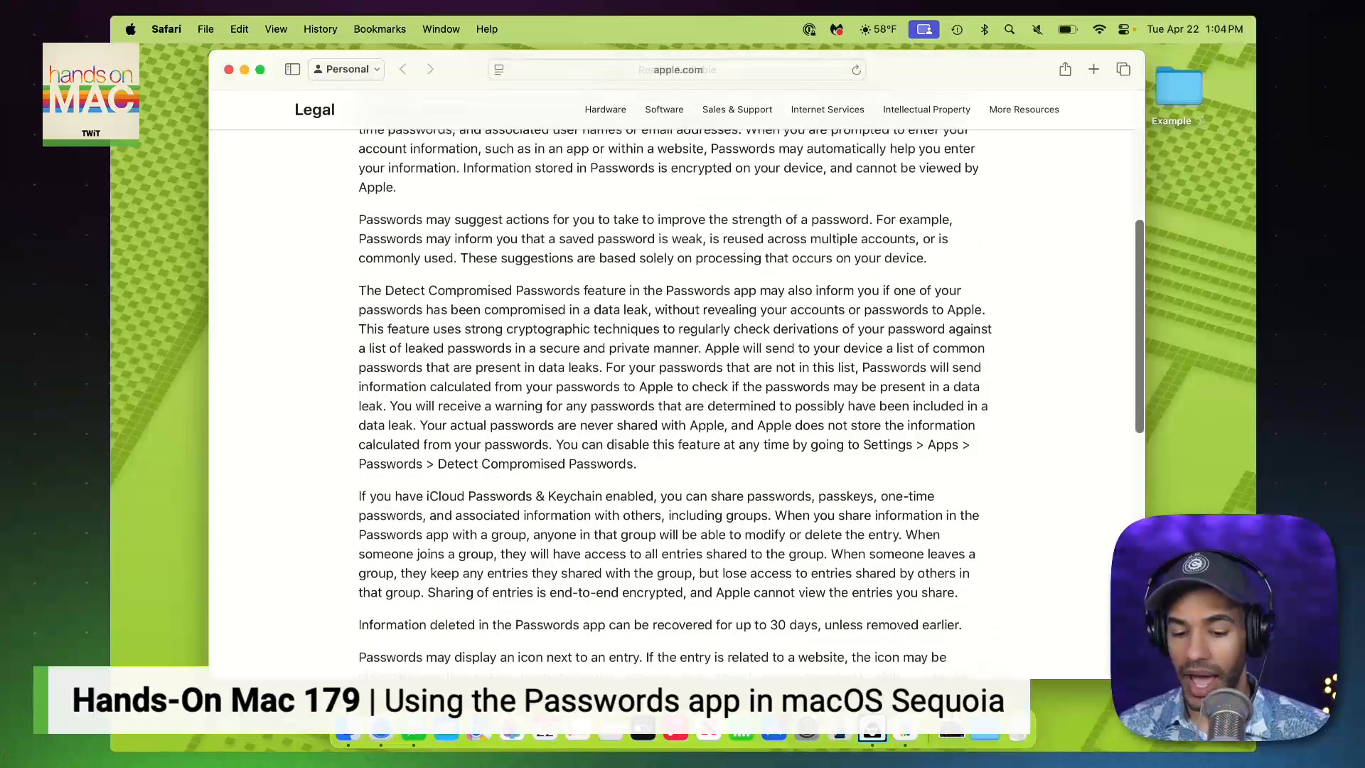
# Step: Scroll through Apple's Passwords legal page in Safari before returning to Passwords
pyautogui.scroll(-3)
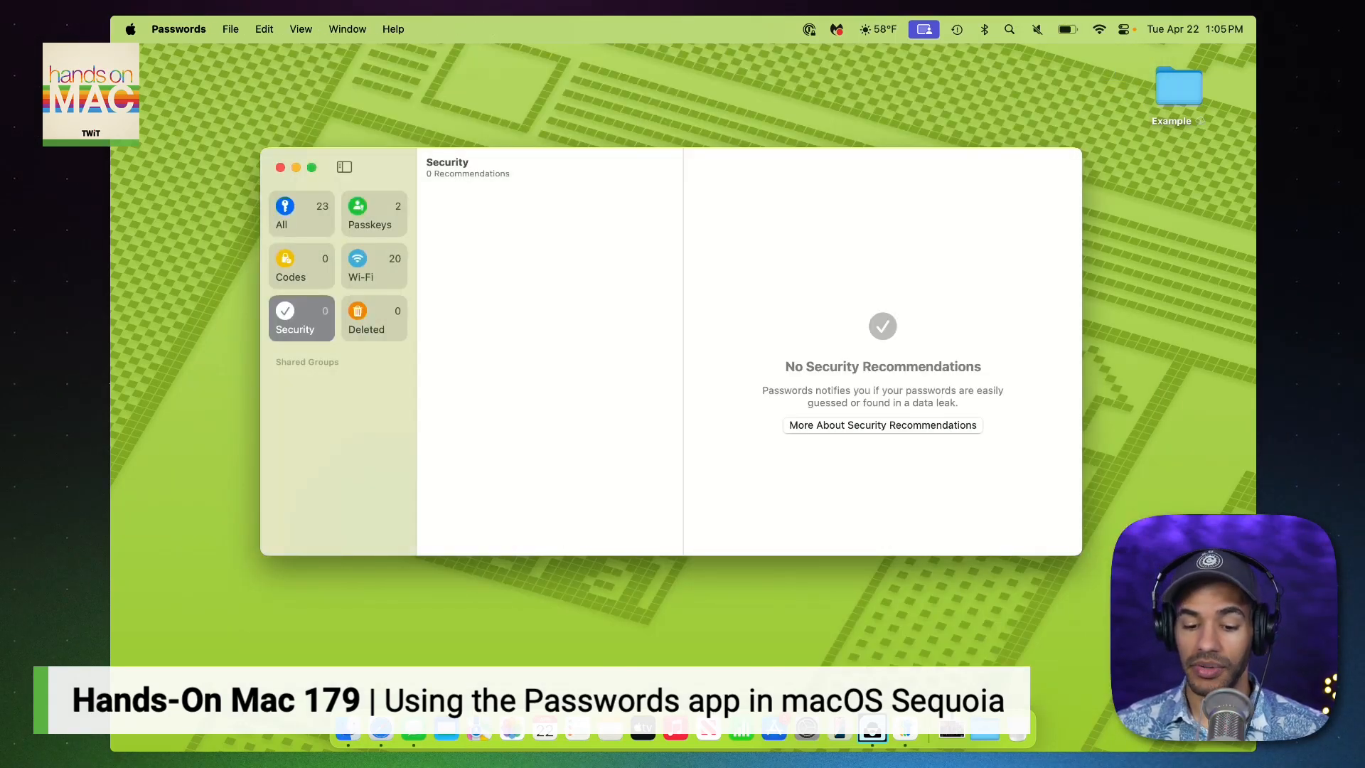
# Step: Begin a new shared group past the intro and name it Family
pyautogui.click(365, 317)
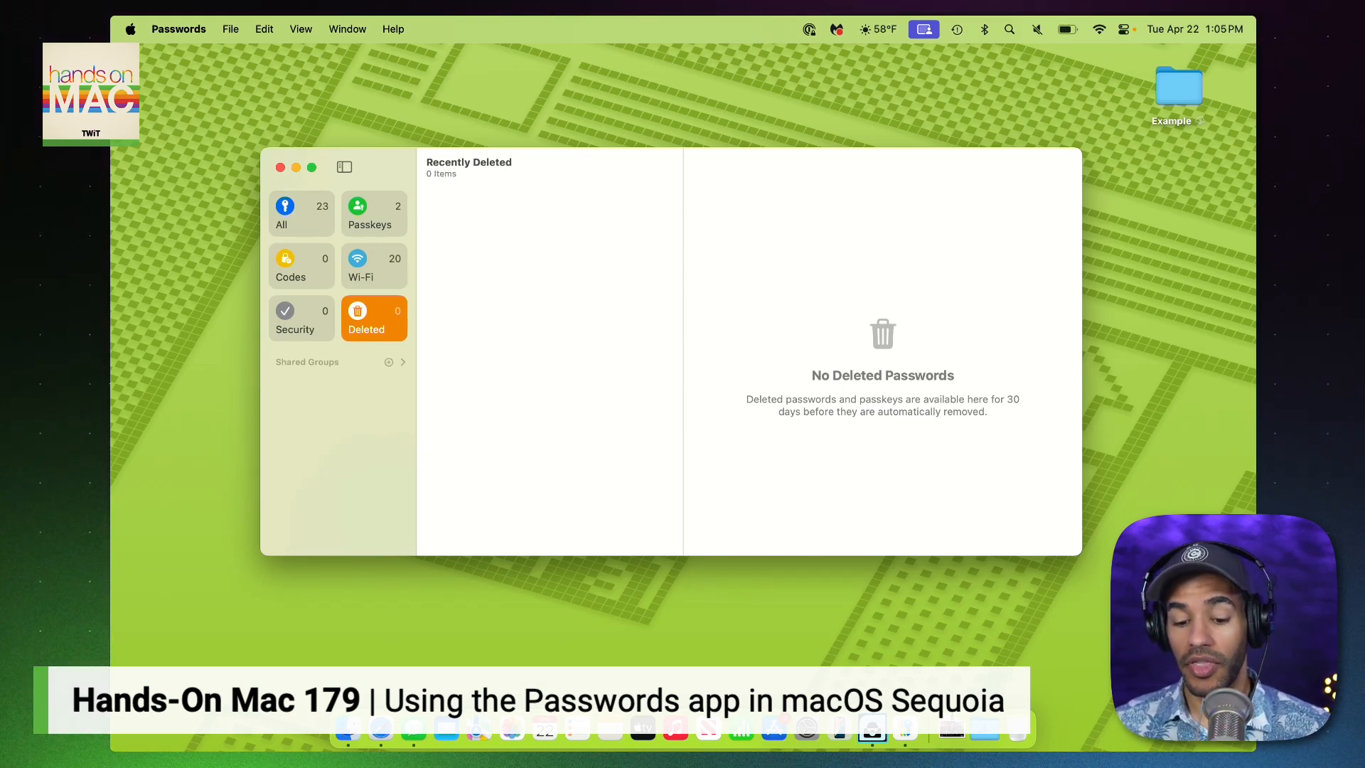
pyautogui.click(388, 361)
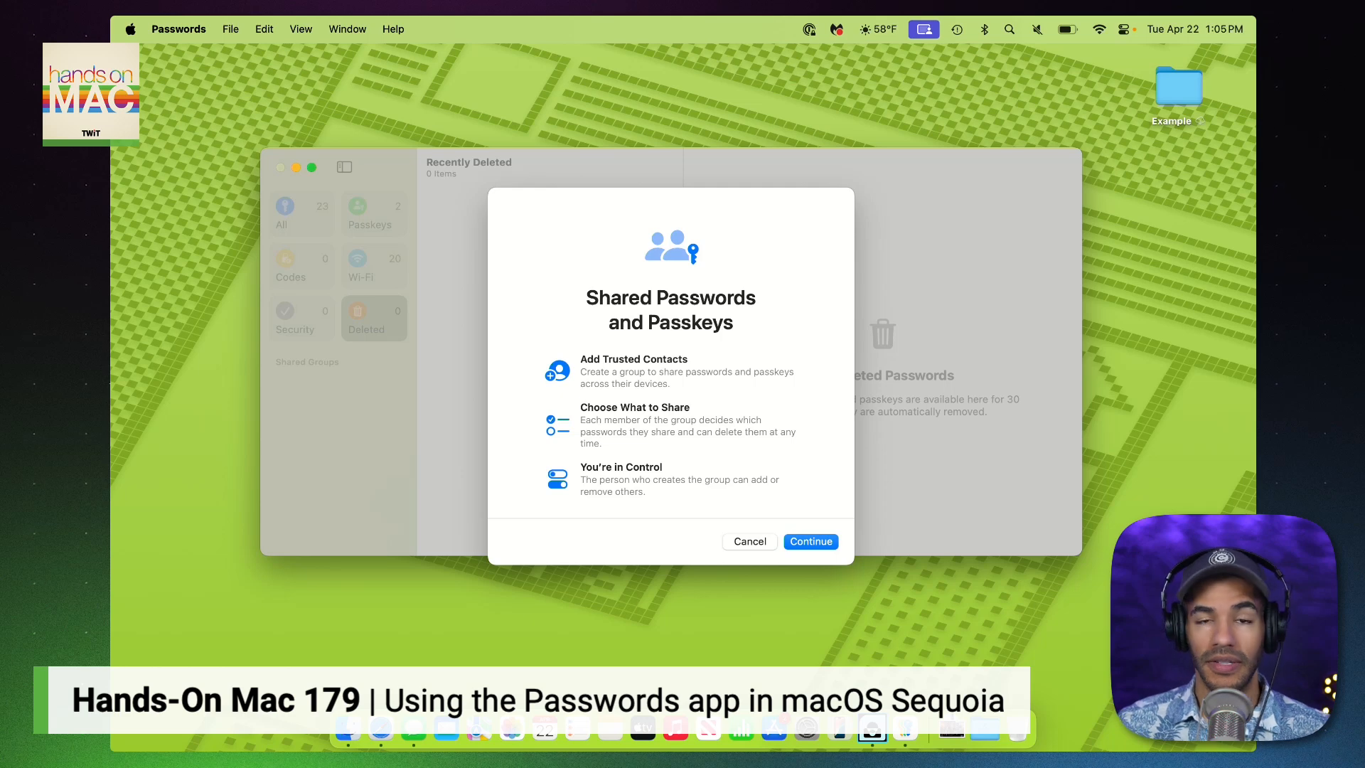
pyautogui.click(809, 540)
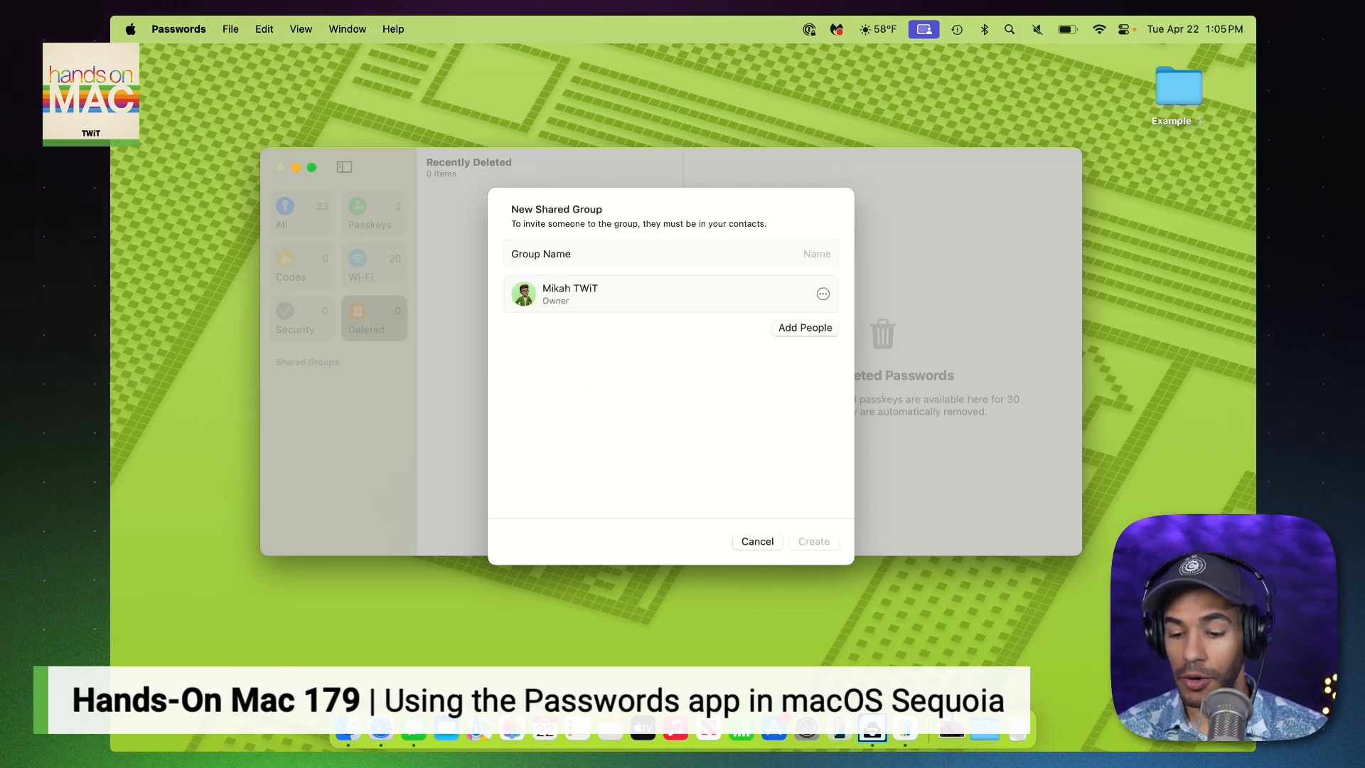
pyautogui.write('Family')
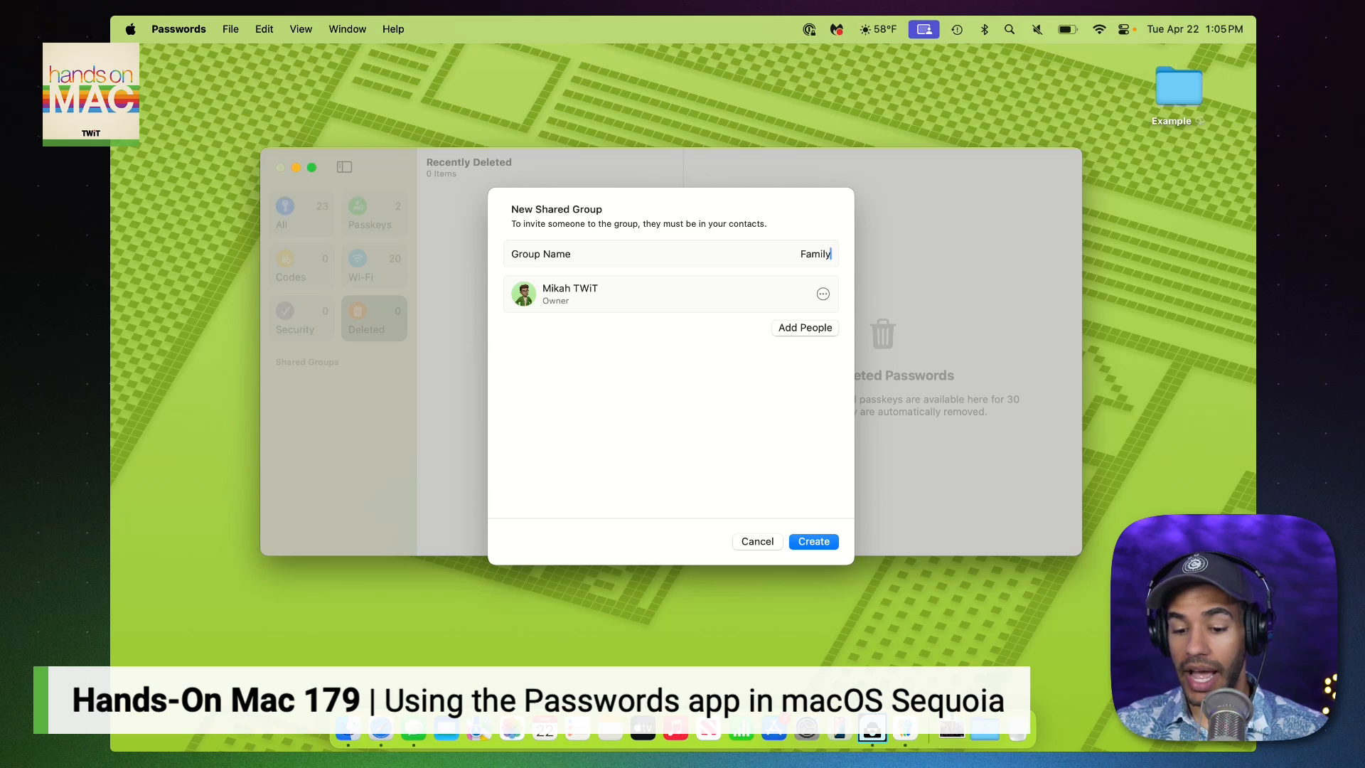
# Step: Check the owner's contact options, cancel inviting people, and create the Family group
pyautogui.click(823, 293)
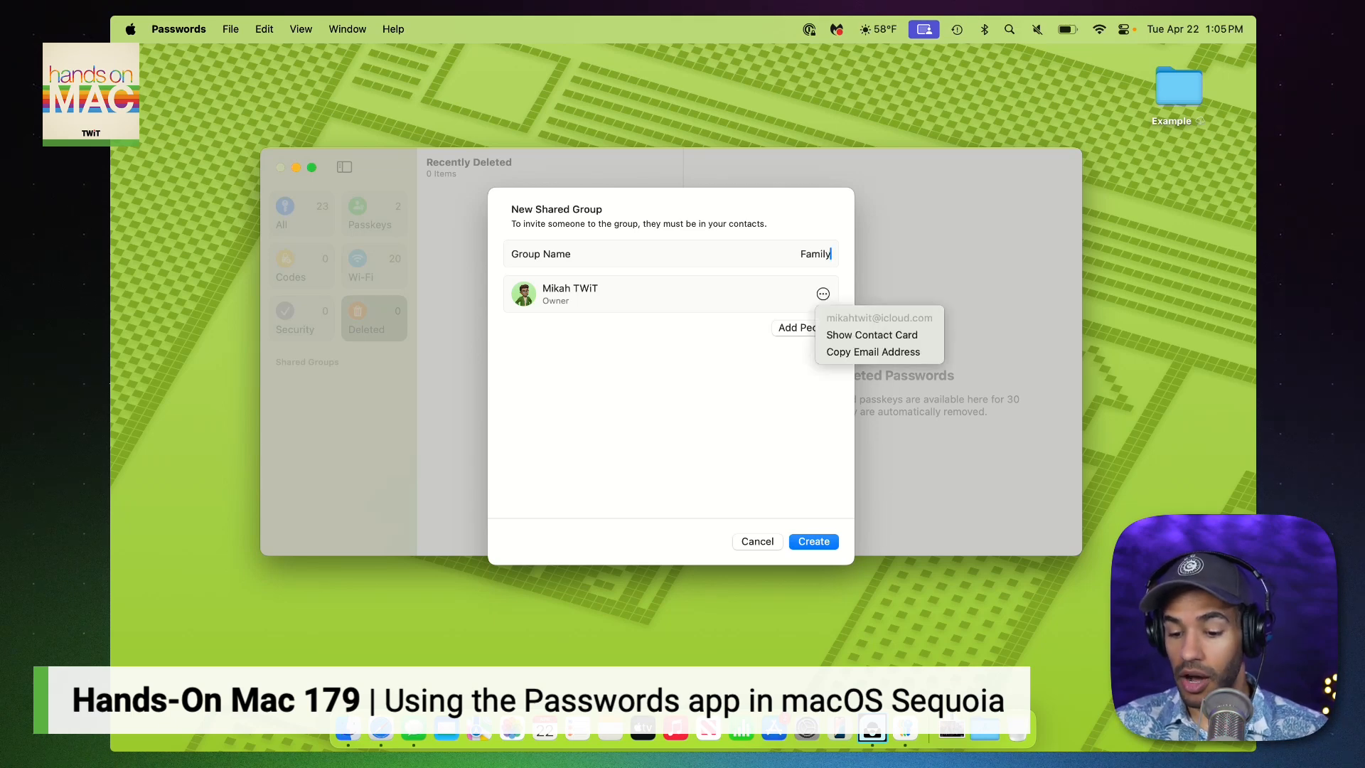
pyautogui.click(799, 327)
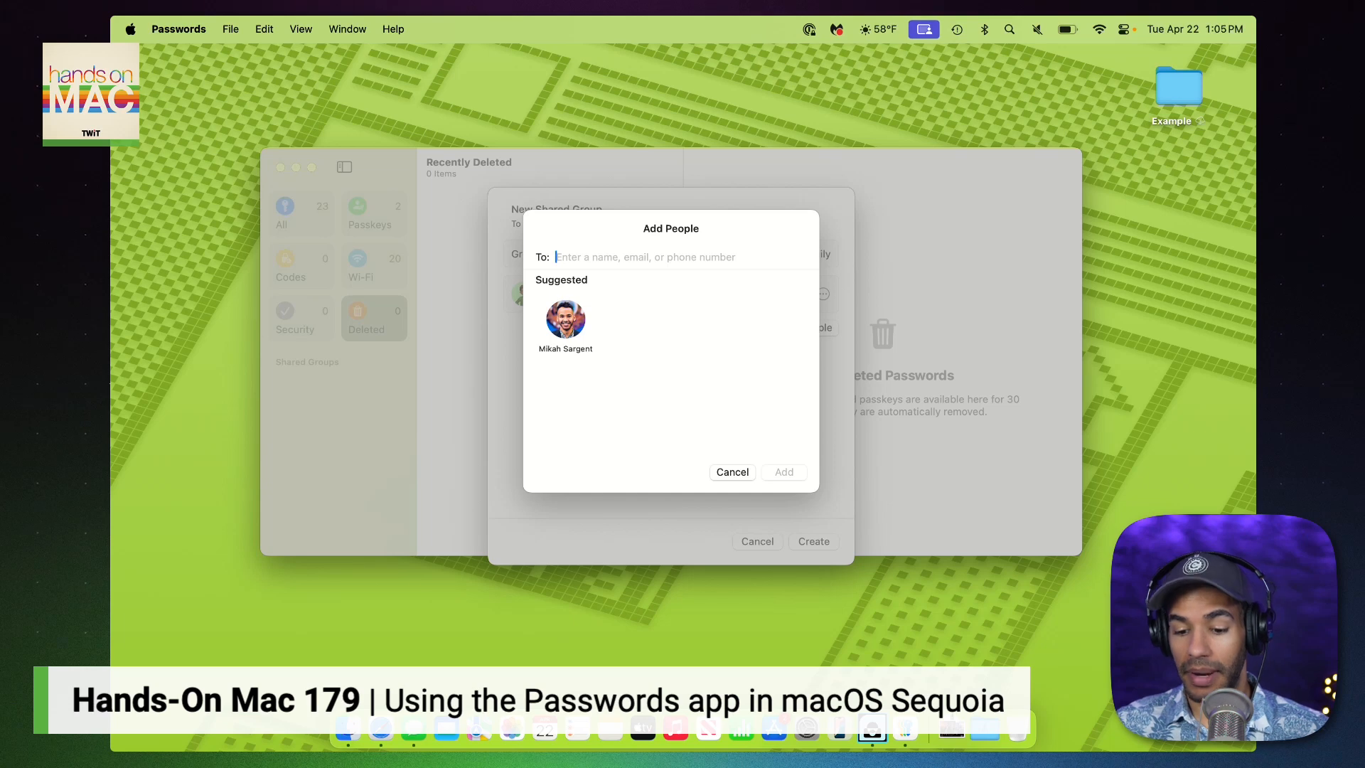
pyautogui.click(730, 472)
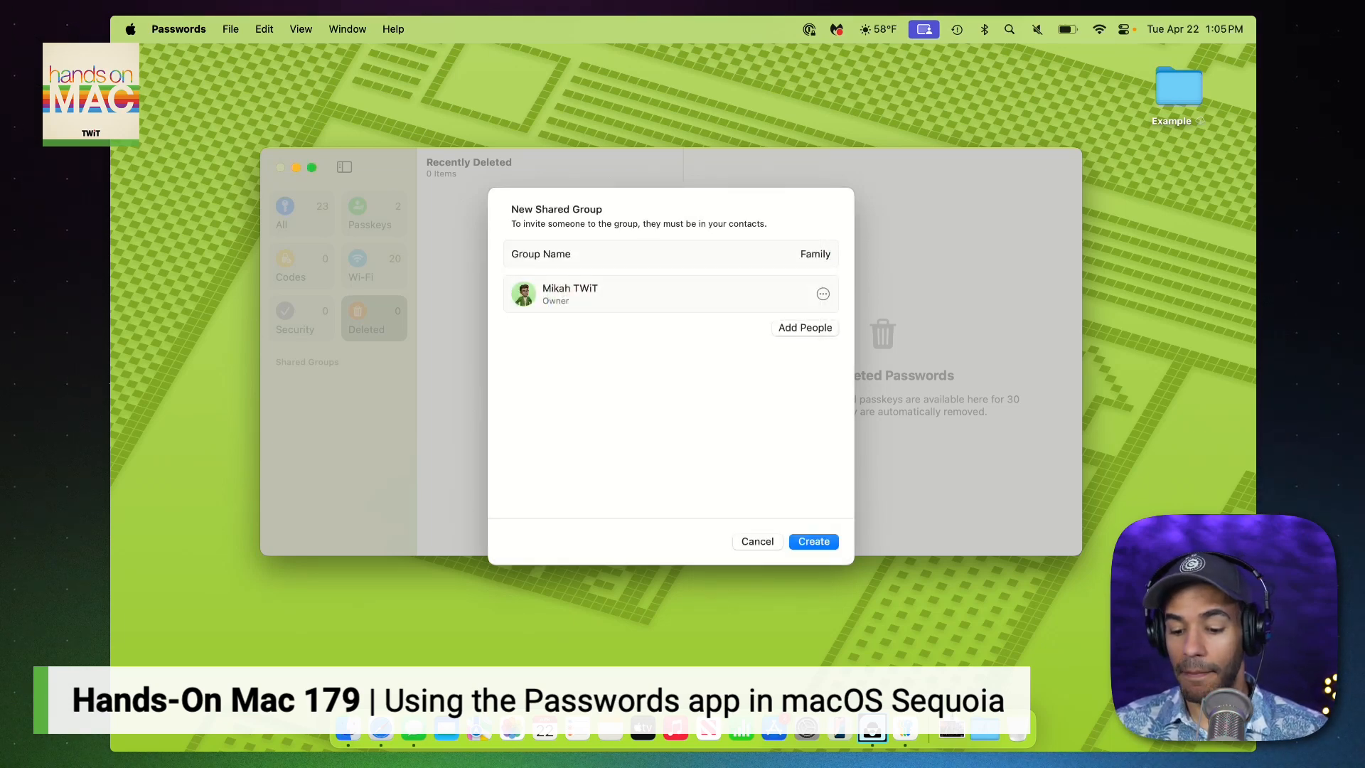
pyautogui.click(812, 540)
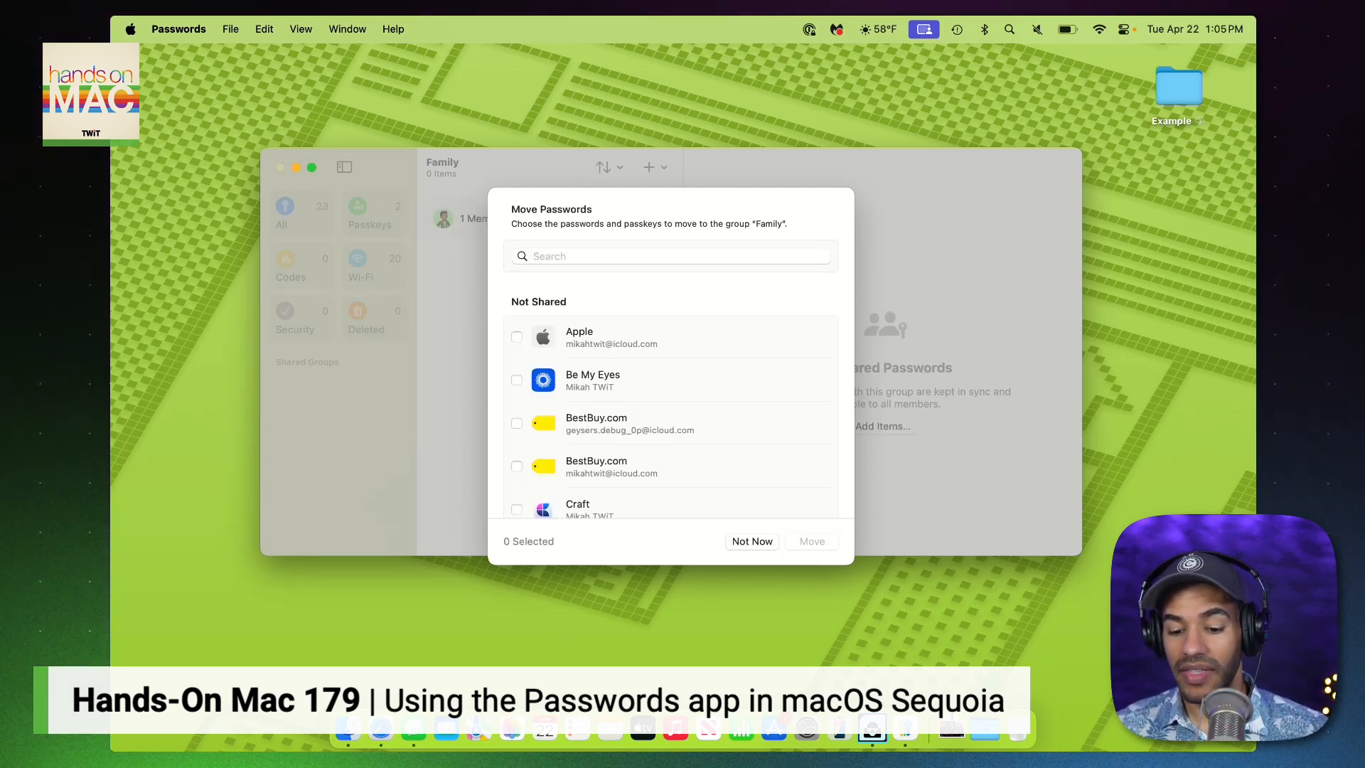
# Step: Move the Punkpost Greeting Cards login into the Family shared group
pyautogui.scroll(-3)
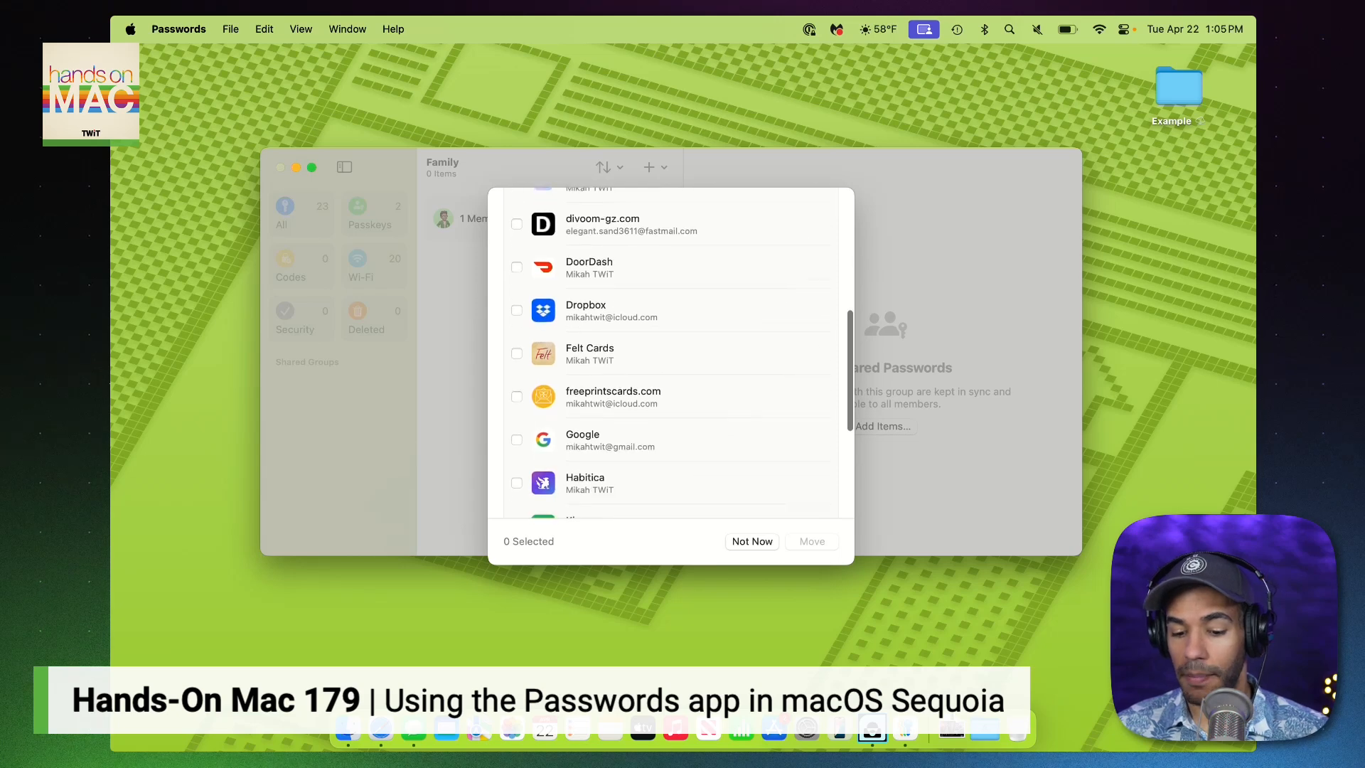
pyautogui.scroll(-3)
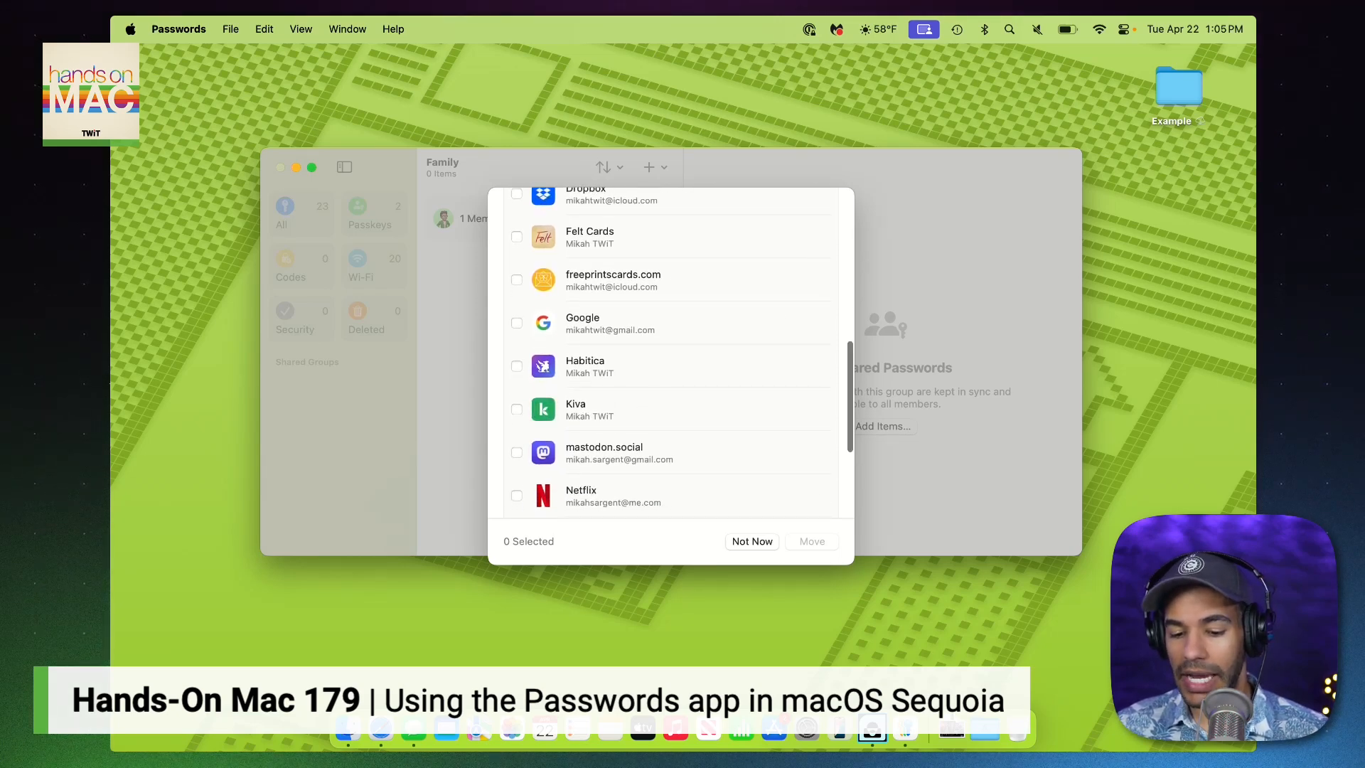
pyautogui.scroll(-3)
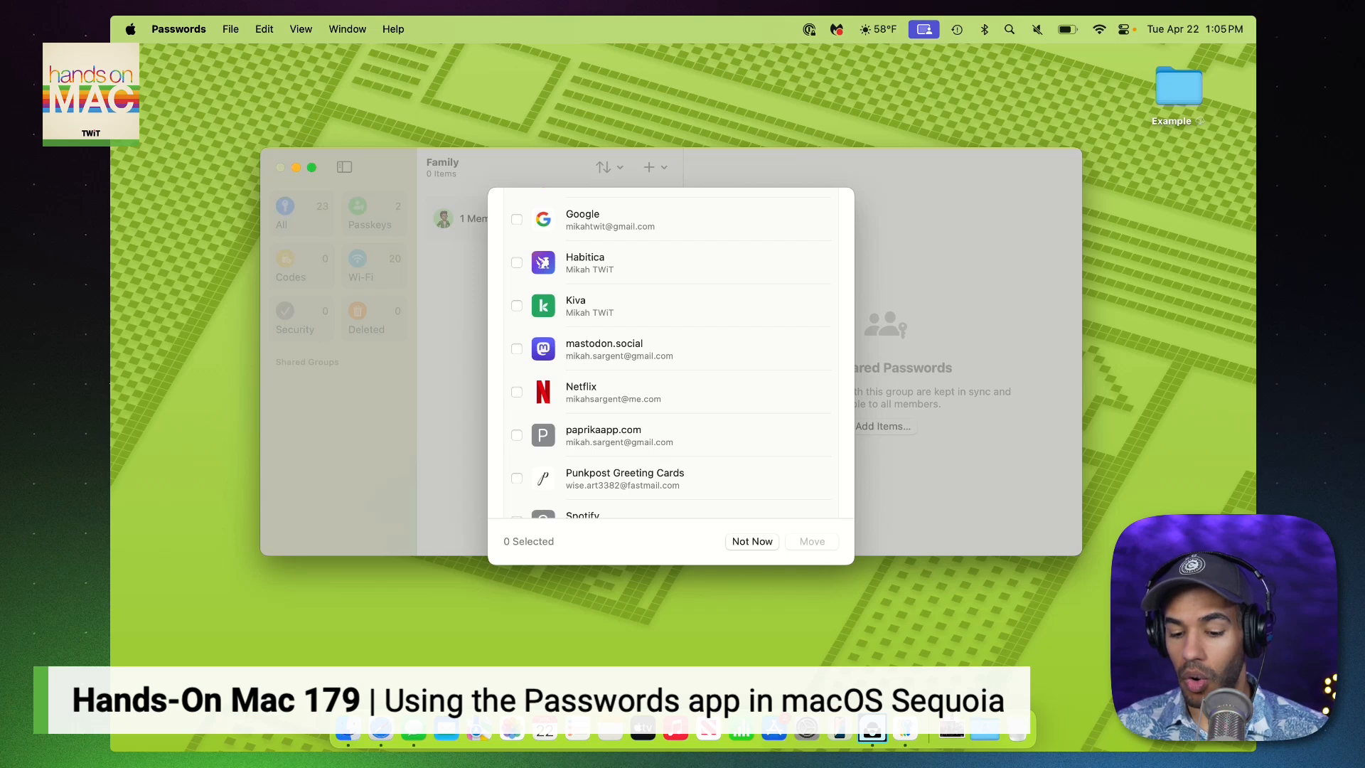
pyautogui.scroll(-3)
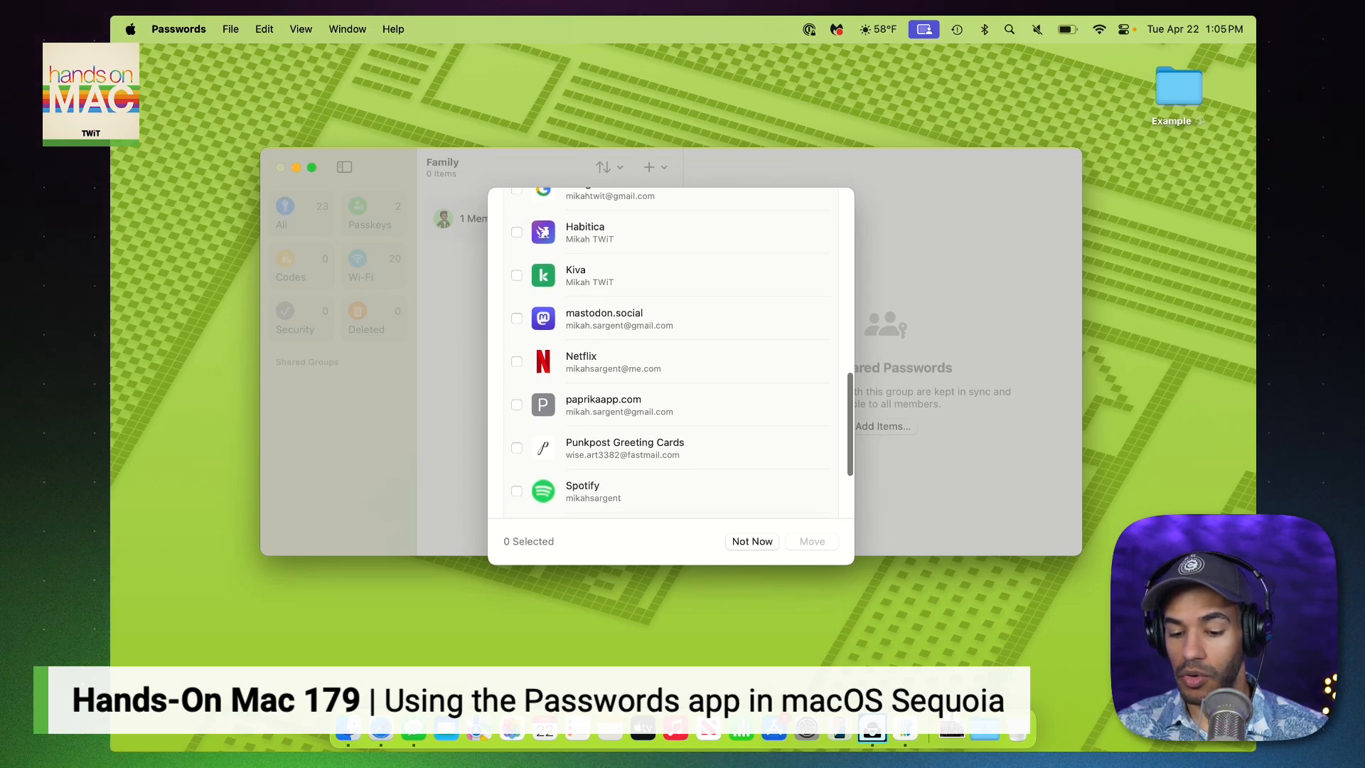
pyautogui.click(516, 448)
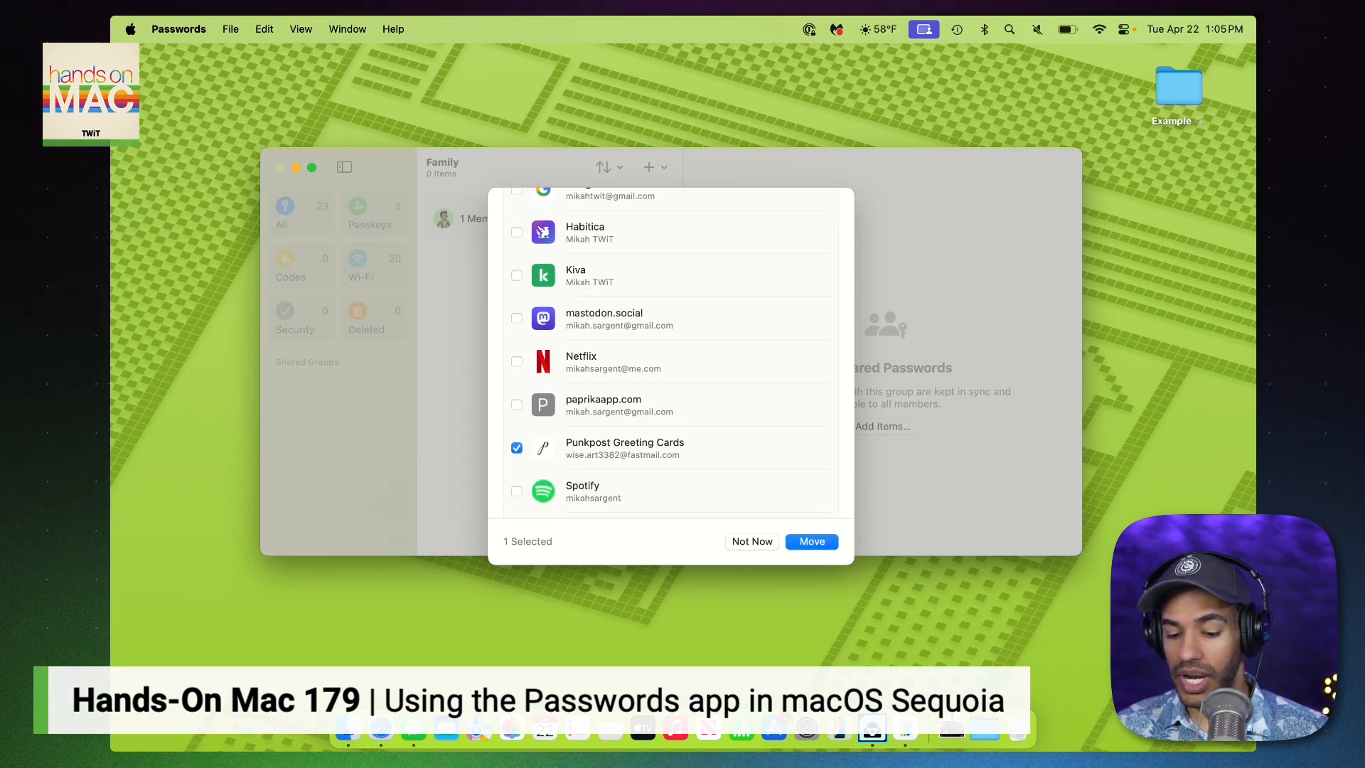
pyautogui.click(809, 540)
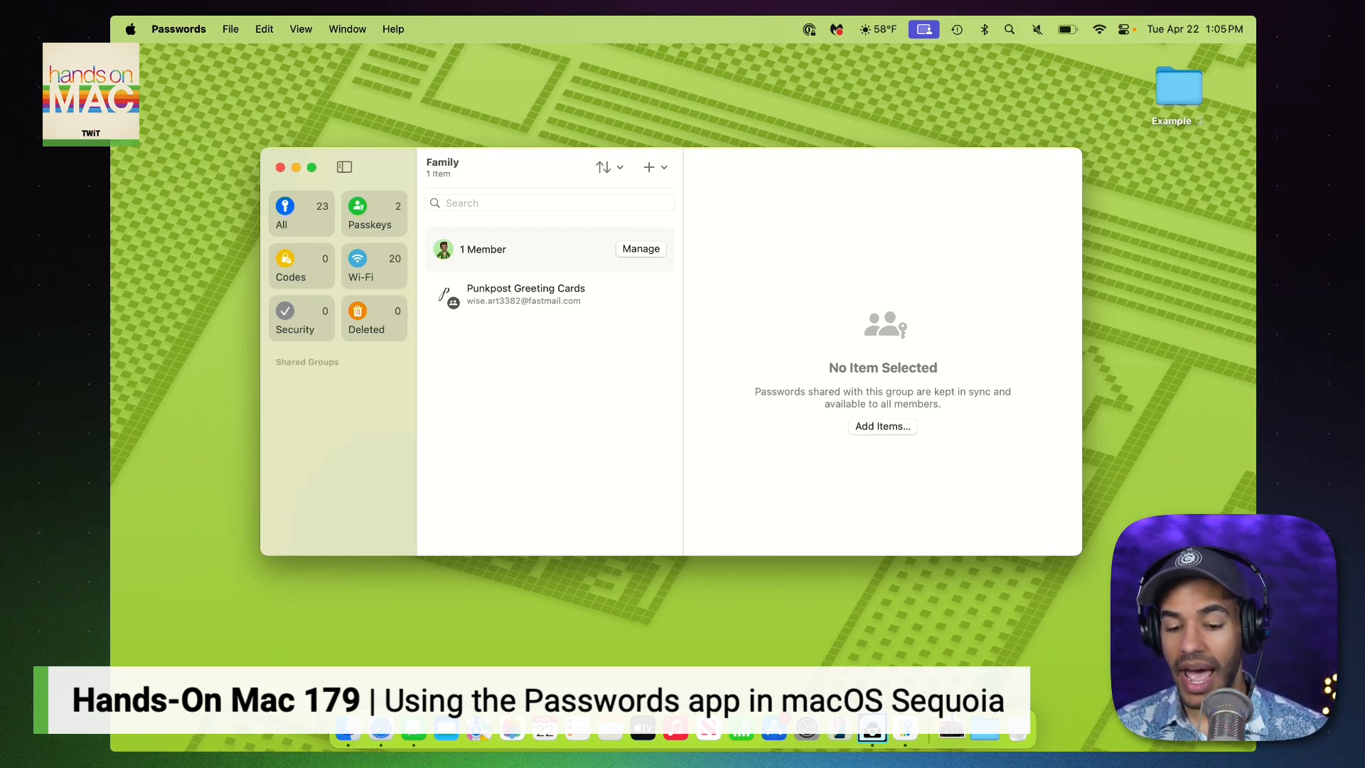
# Step: Show the All category listing the 23 saved passwords
pyautogui.click(524, 294)
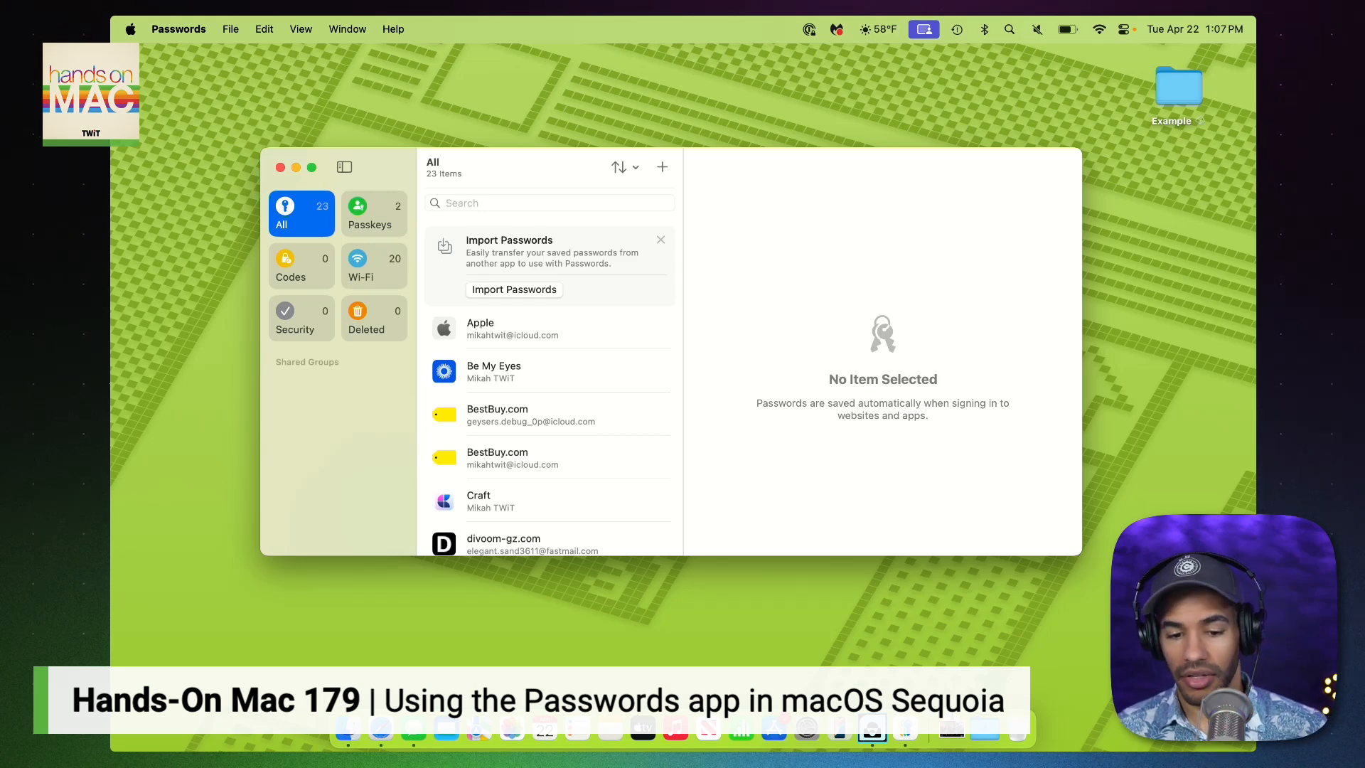
# Step: From Help, open Apple's guide on setting up Passwords on a Windows PC in Safari
pyautogui.click(230, 28)
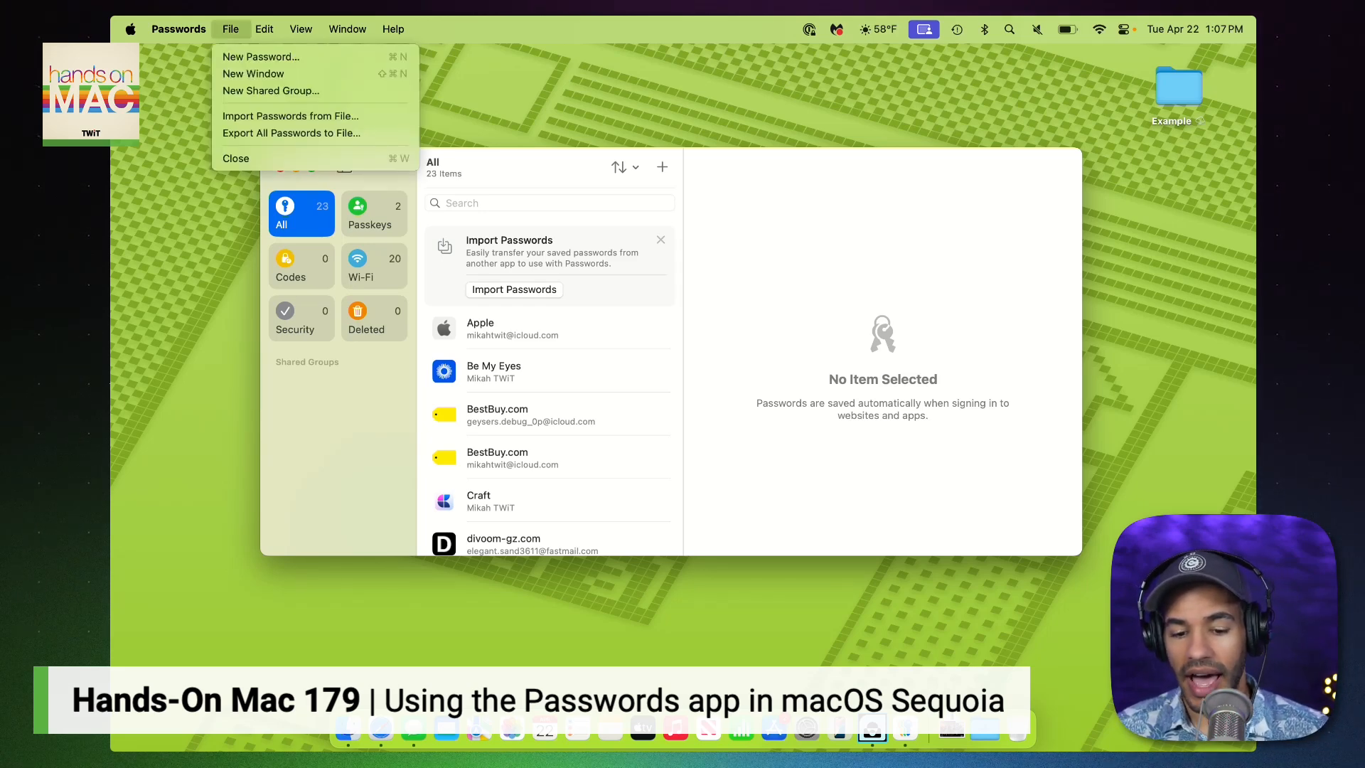
pyautogui.click(393, 28)
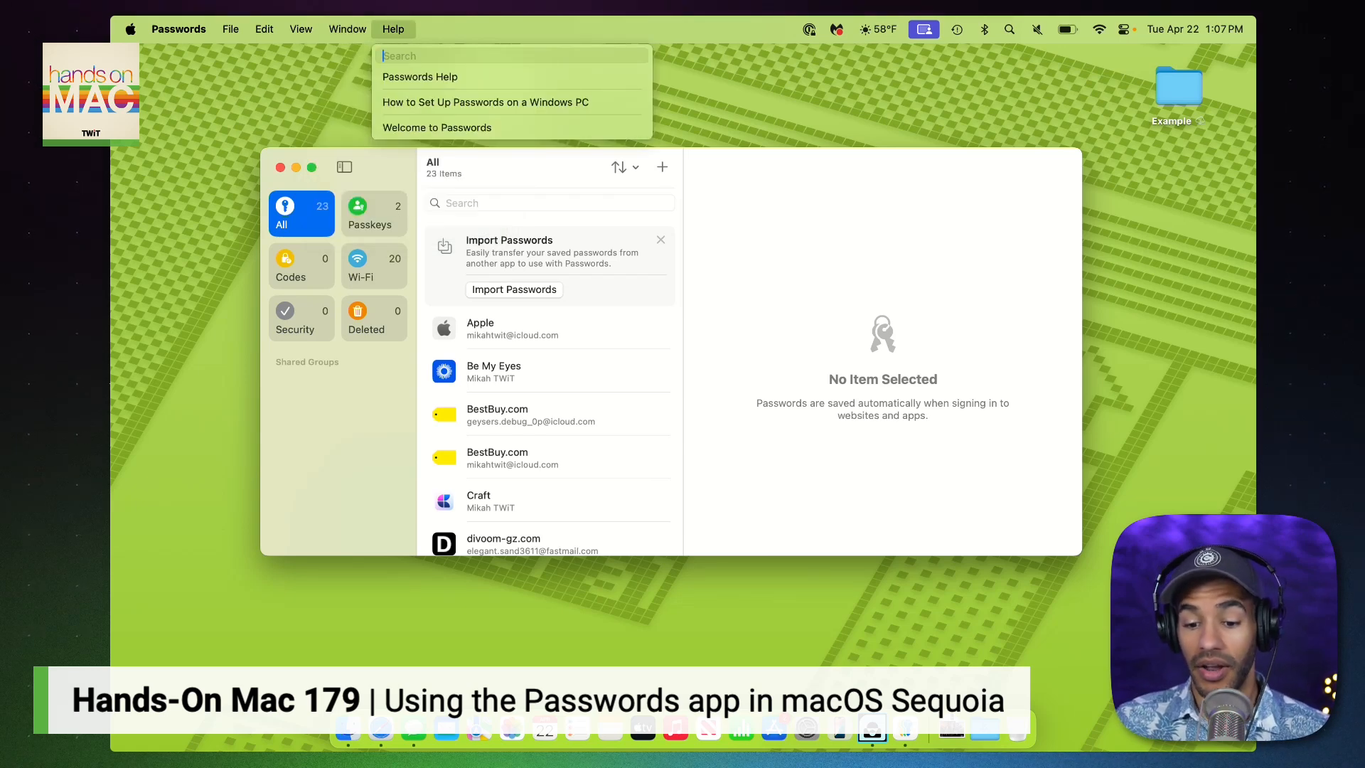
pyautogui.click(487, 102)
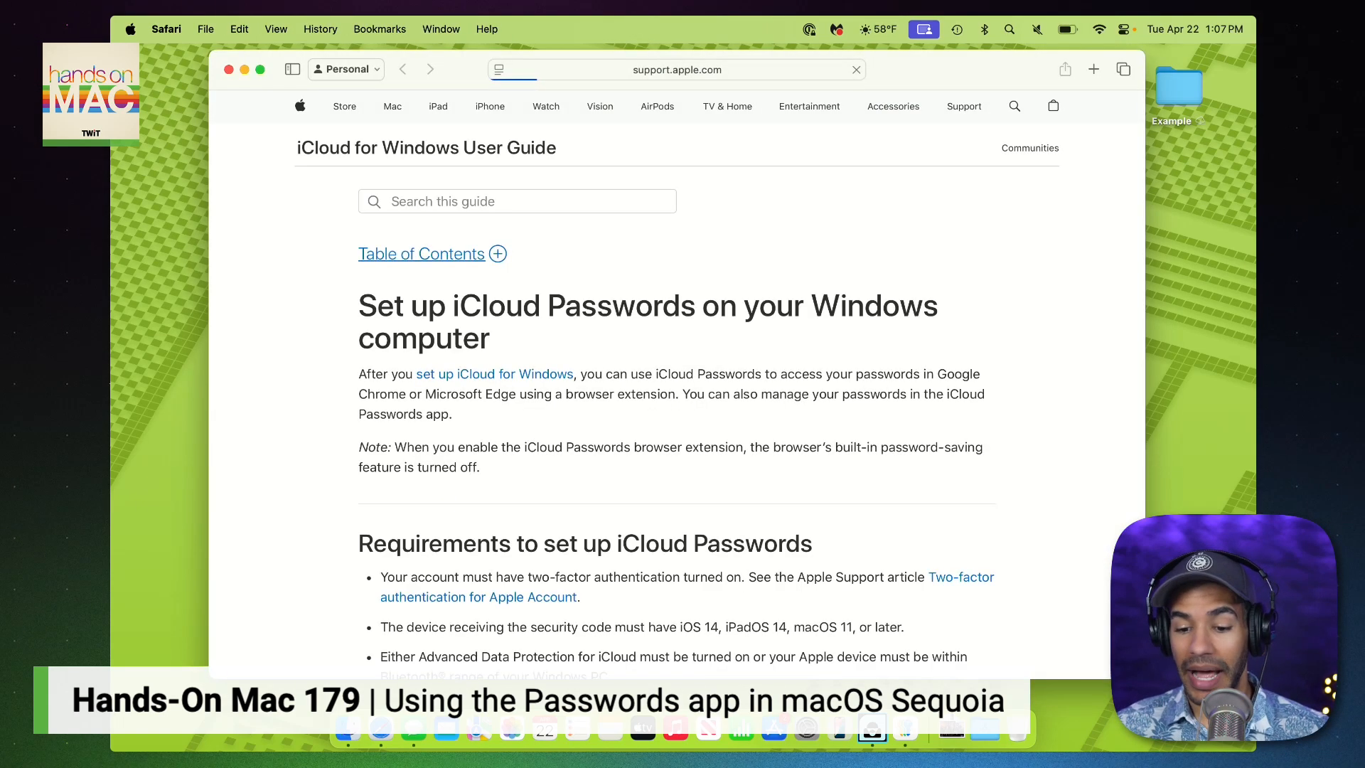